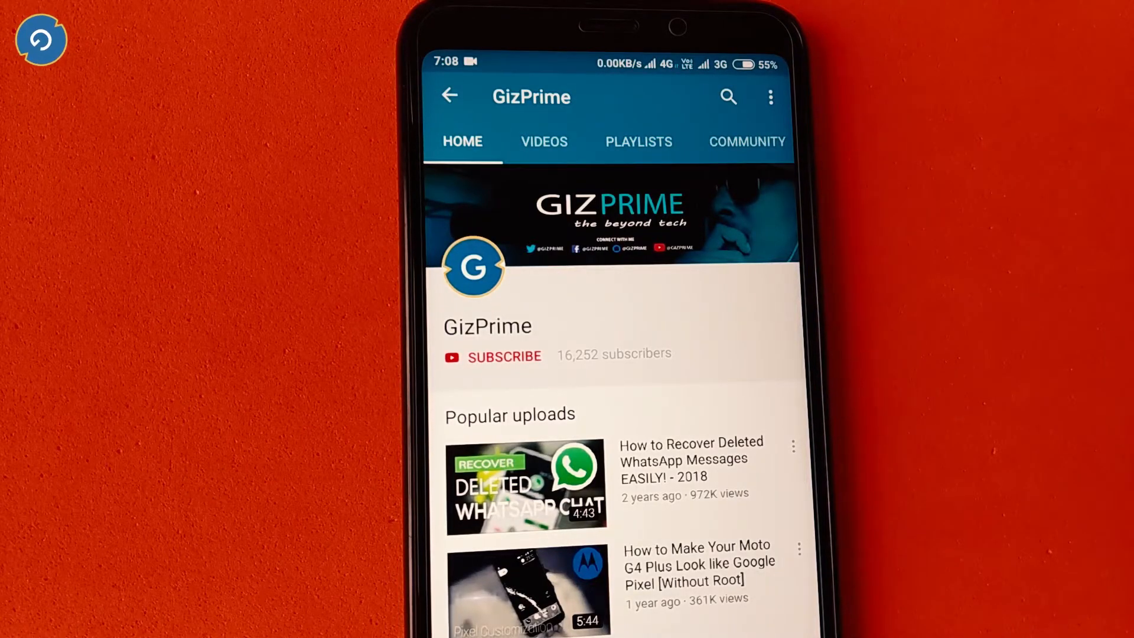
Browse the connected phone's Music, Videos and Apps lists in Transfer, then the iPhone's photos.
{"action": "left_click", "coordinate": [504, 356]}
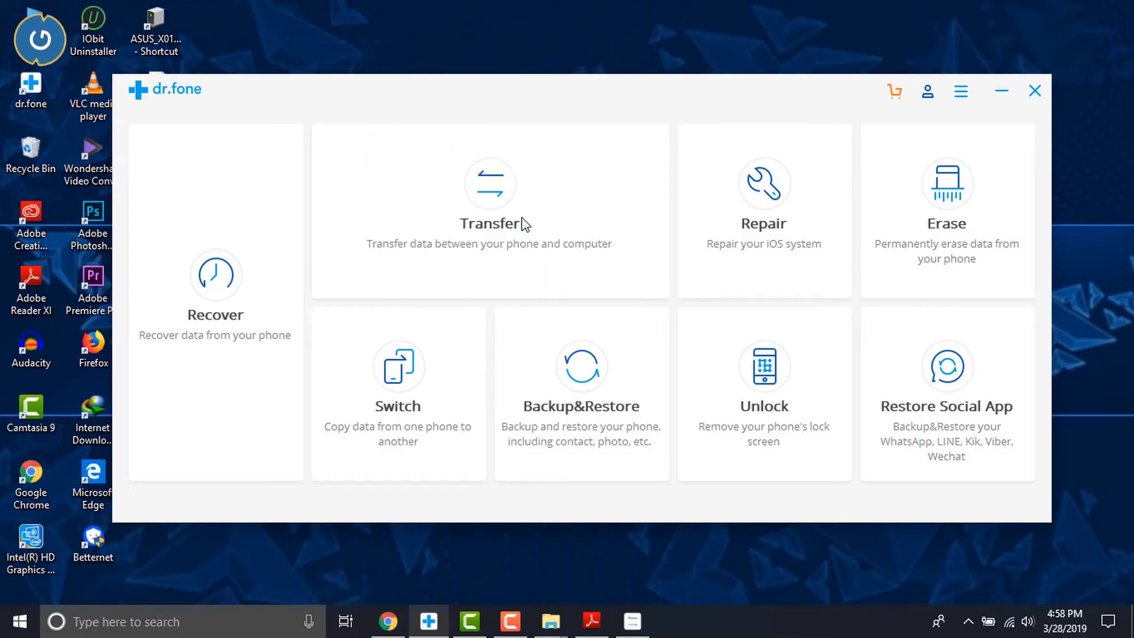
{"action": "left_click", "coordinate": [489, 211]}
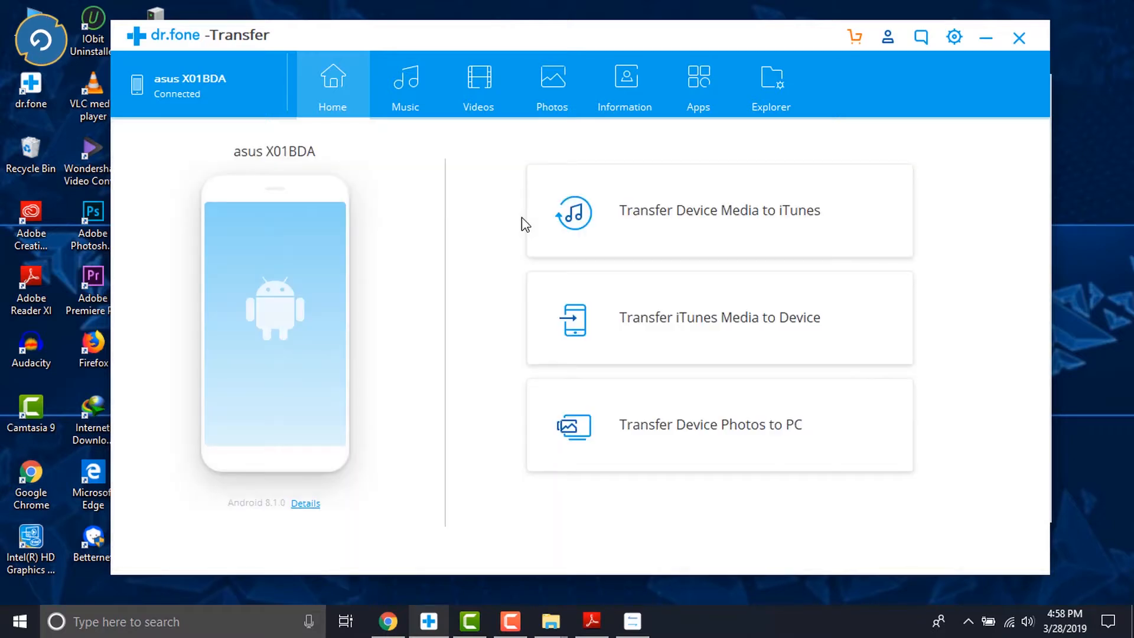
{"action": "left_click", "coordinate": [406, 85]}
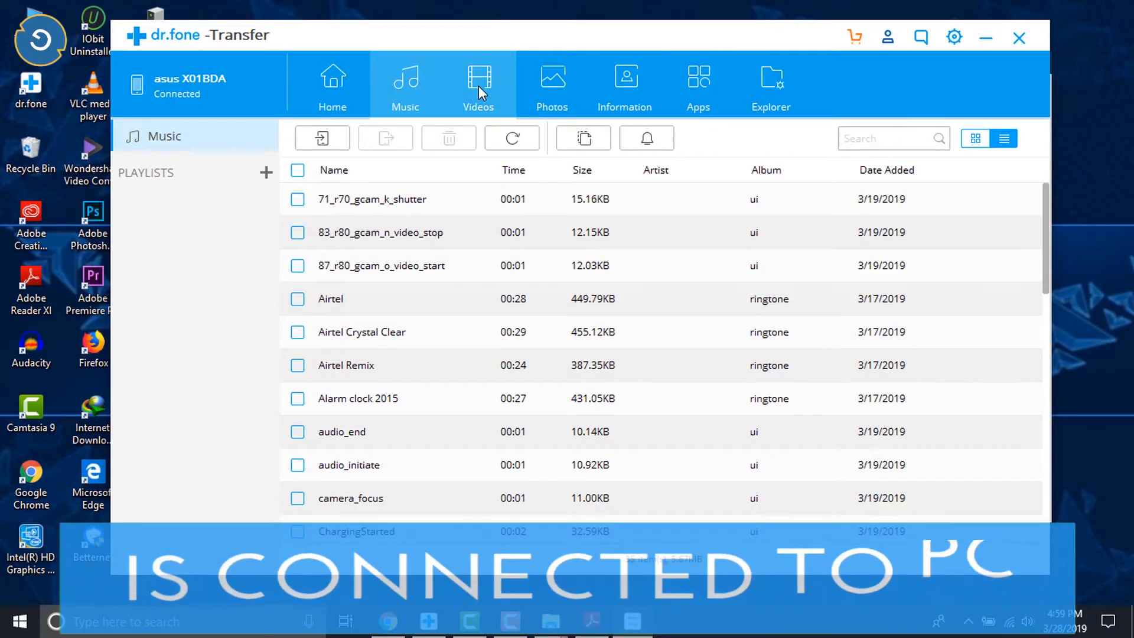
{"action": "left_click", "coordinate": [478, 83]}
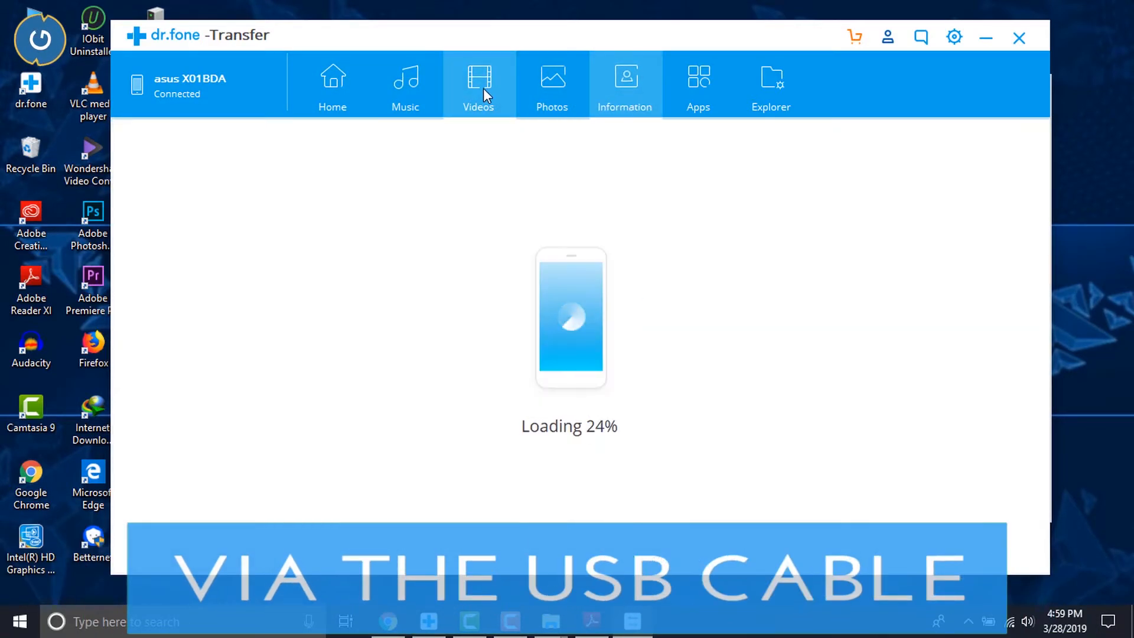
{"action": "left_click", "coordinate": [698, 85]}
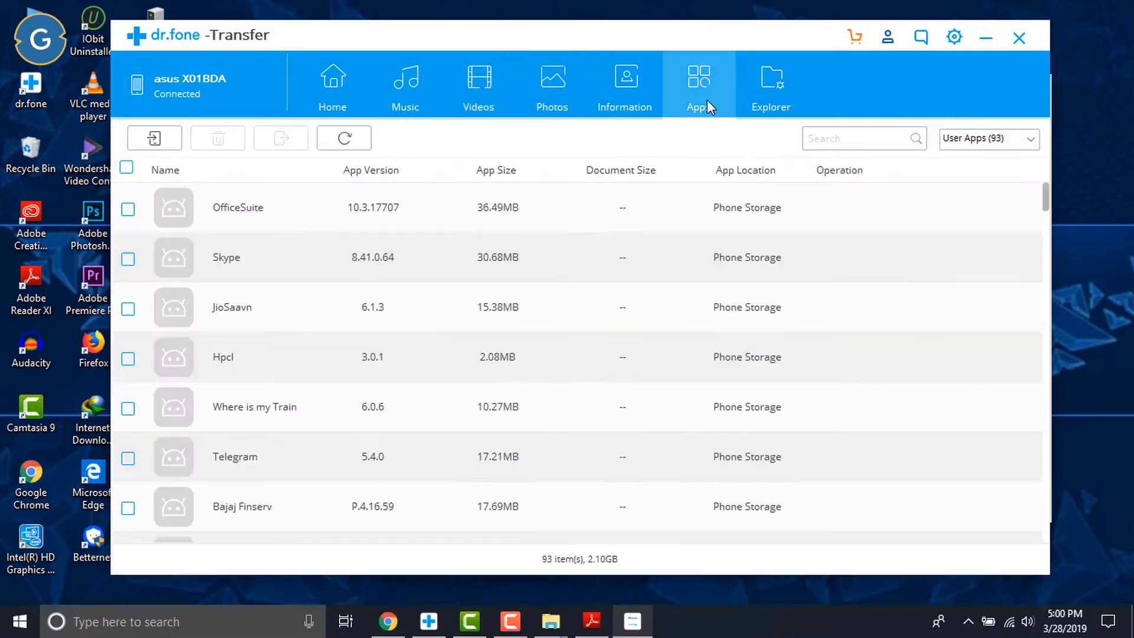
{"action": "left_click", "coordinate": [332, 85]}
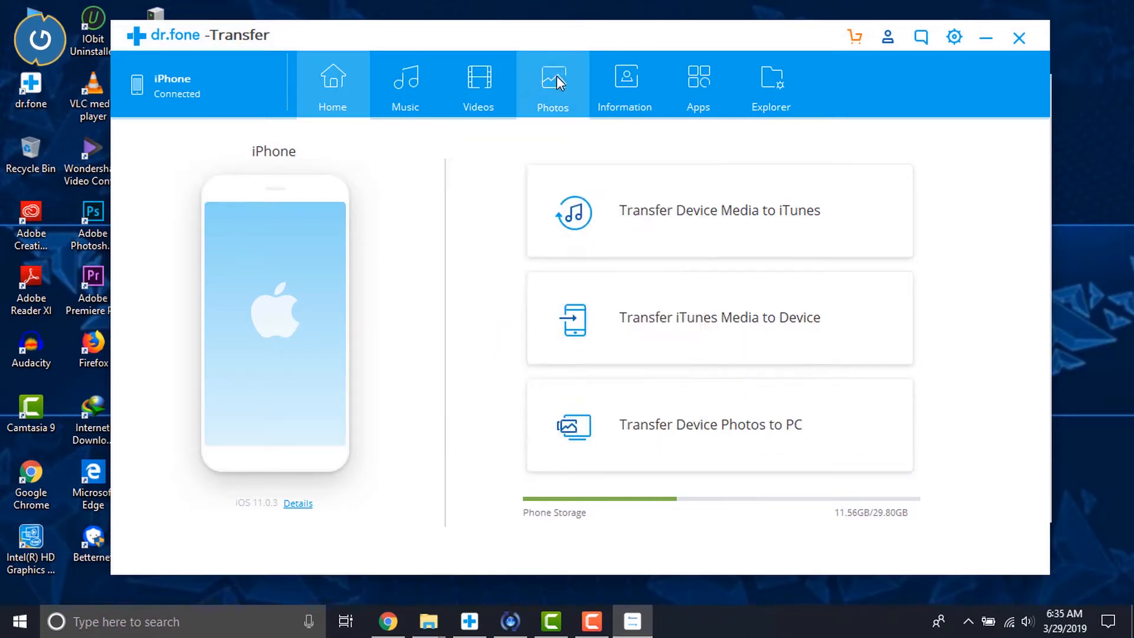
{"action": "left_click", "coordinate": [552, 86]}
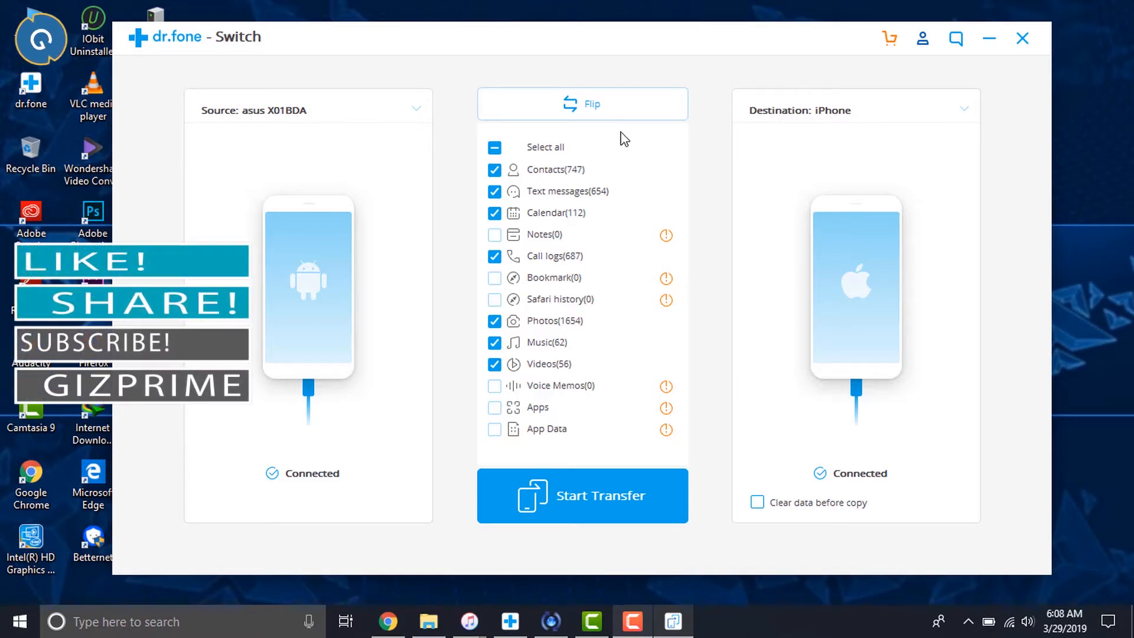
Review Switch with the Android phone as source and iPhone as destination, then go back home.
{"action": "left_click", "coordinate": [581, 104]}
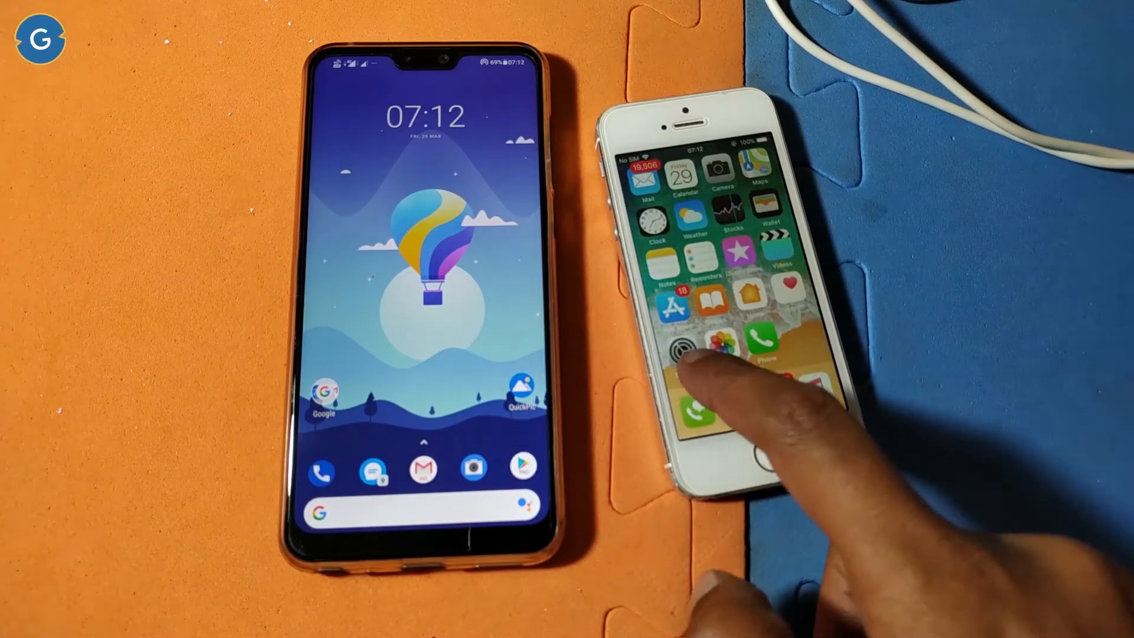
{"action": "left_click", "coordinate": [694, 347]}
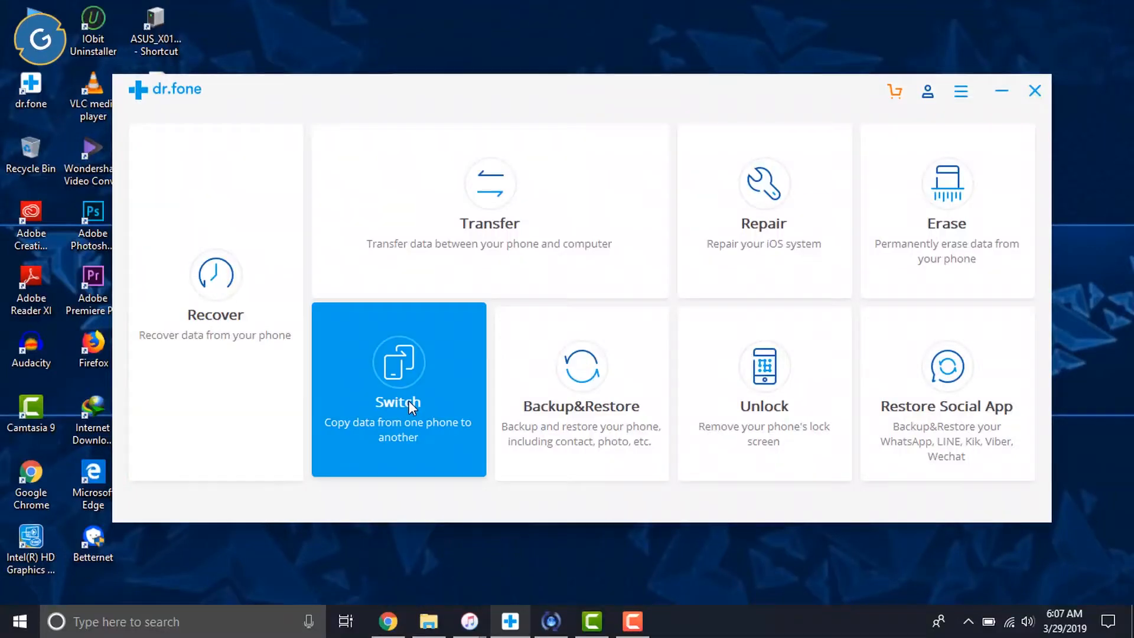
Flip Switch so the iPhone is source and Android destination, leaving only photos ticked.
{"action": "left_click", "coordinate": [398, 391]}
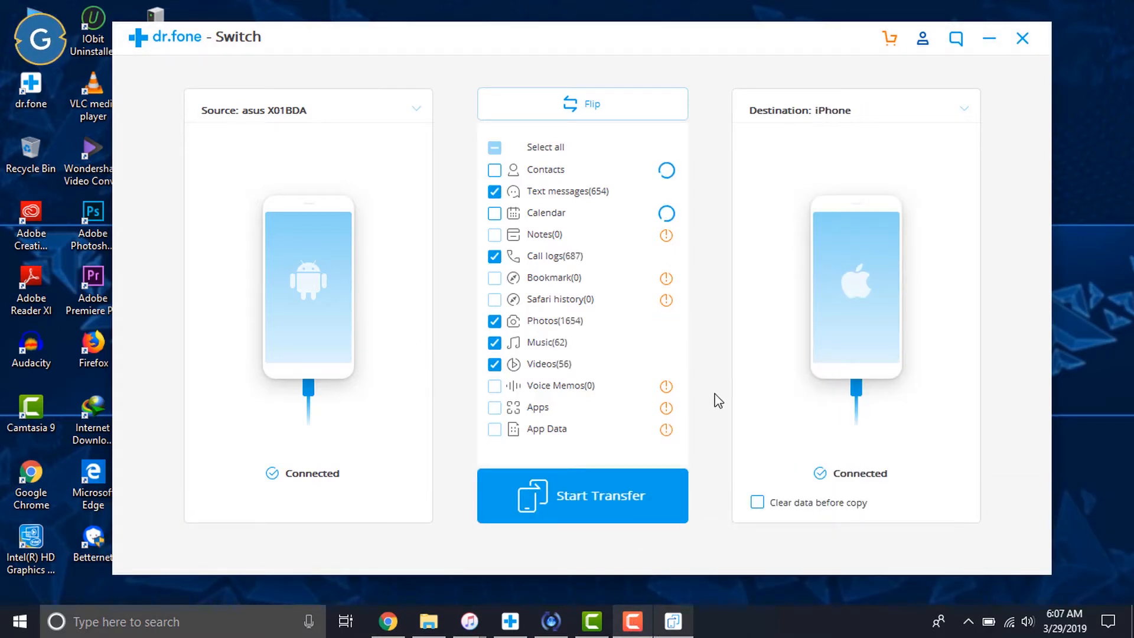
{"action": "left_click", "coordinate": [494, 212]}
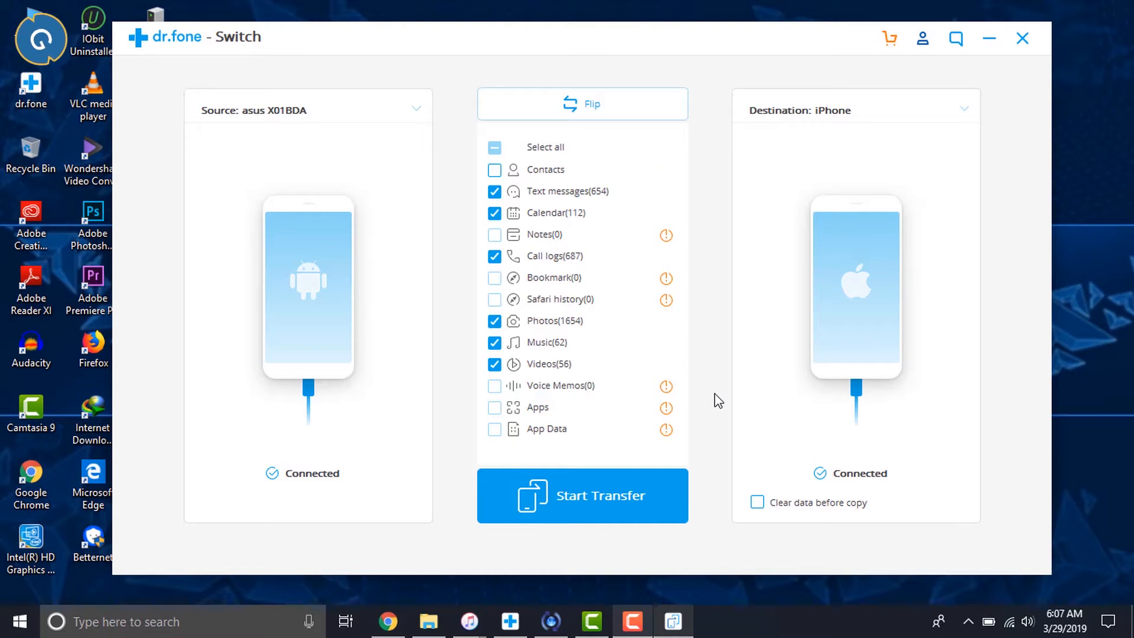
{"action": "left_click", "coordinate": [494, 169]}
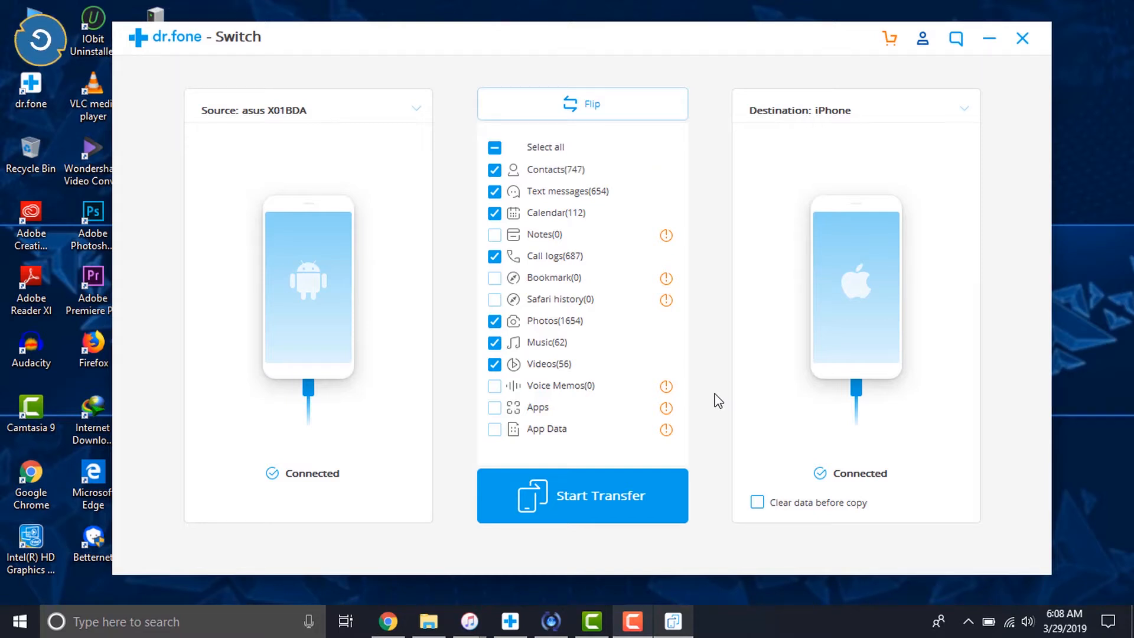
{"action": "left_click", "coordinate": [582, 104]}
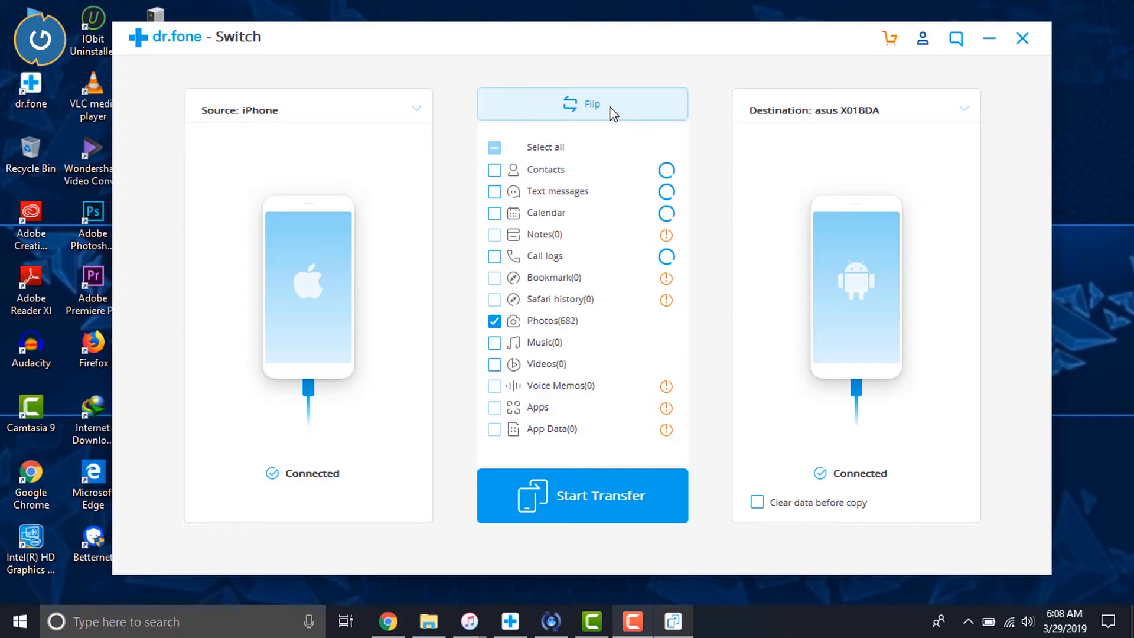
{"action": "left_click", "coordinate": [495, 169]}
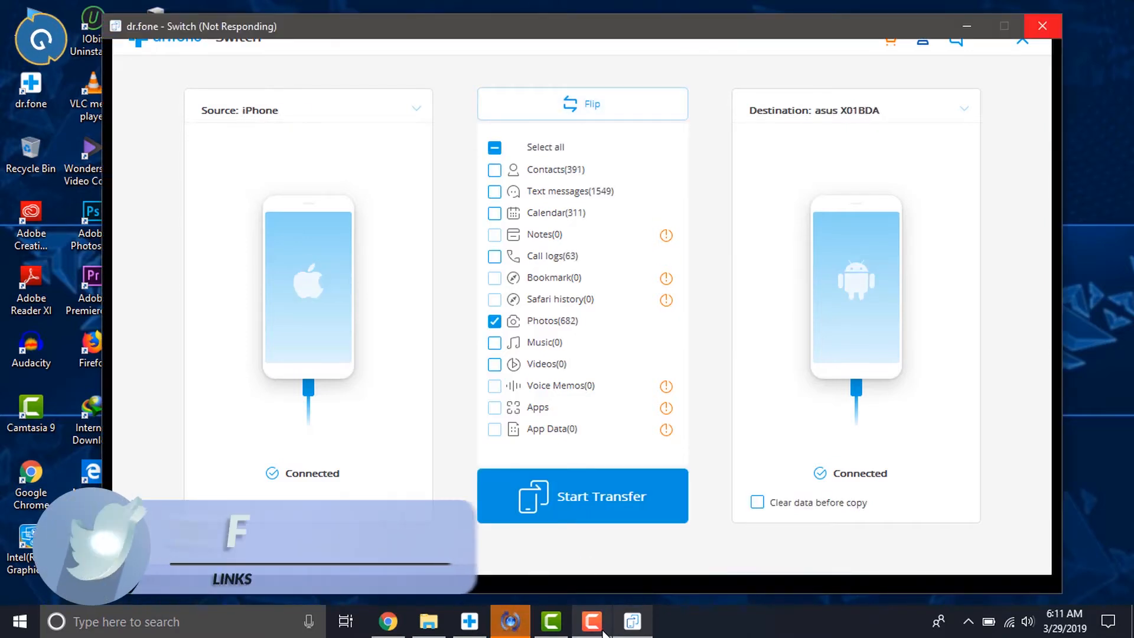
{"action": "left_click", "coordinate": [581, 495]}
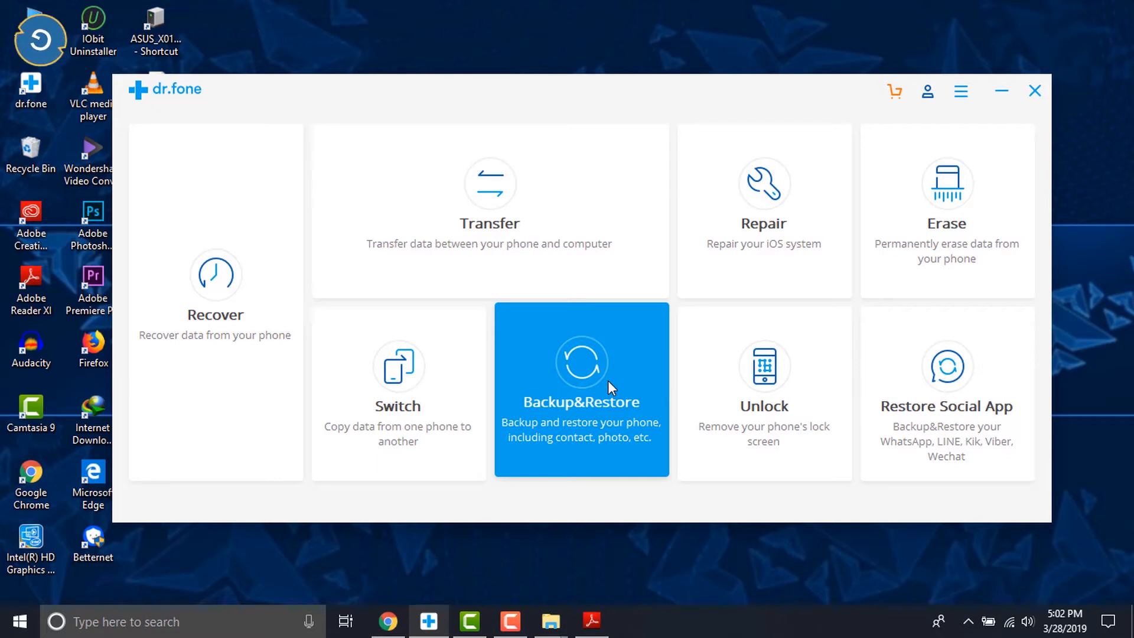
Back up the iPhone to the computer with all data types selected.
{"action": "left_click", "coordinate": [581, 391]}
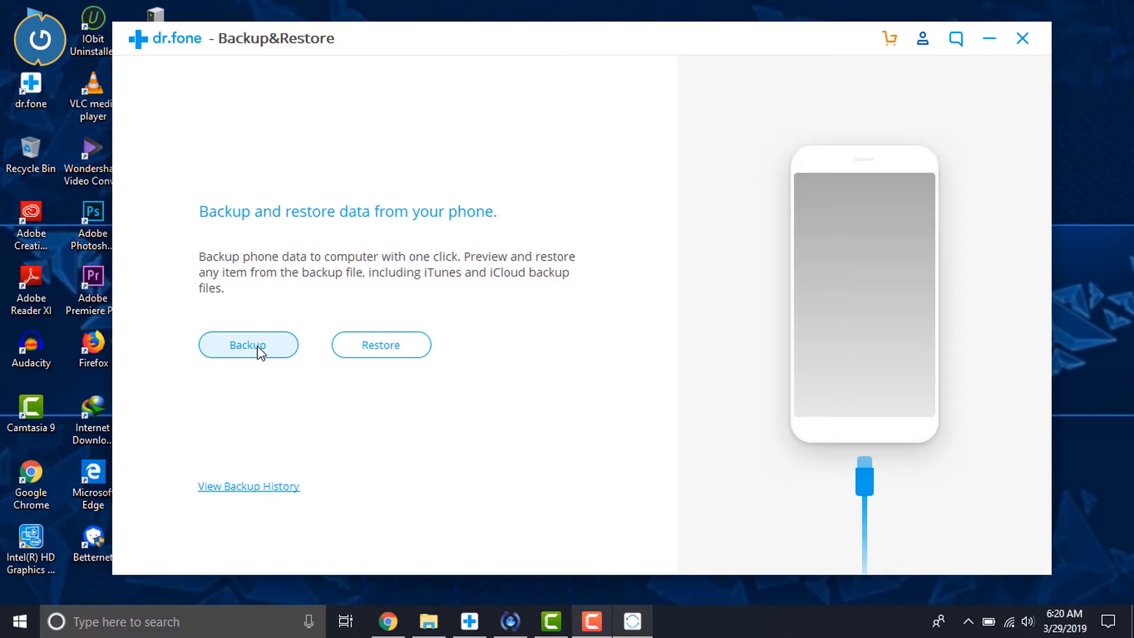
{"action": "left_click", "coordinate": [248, 345]}
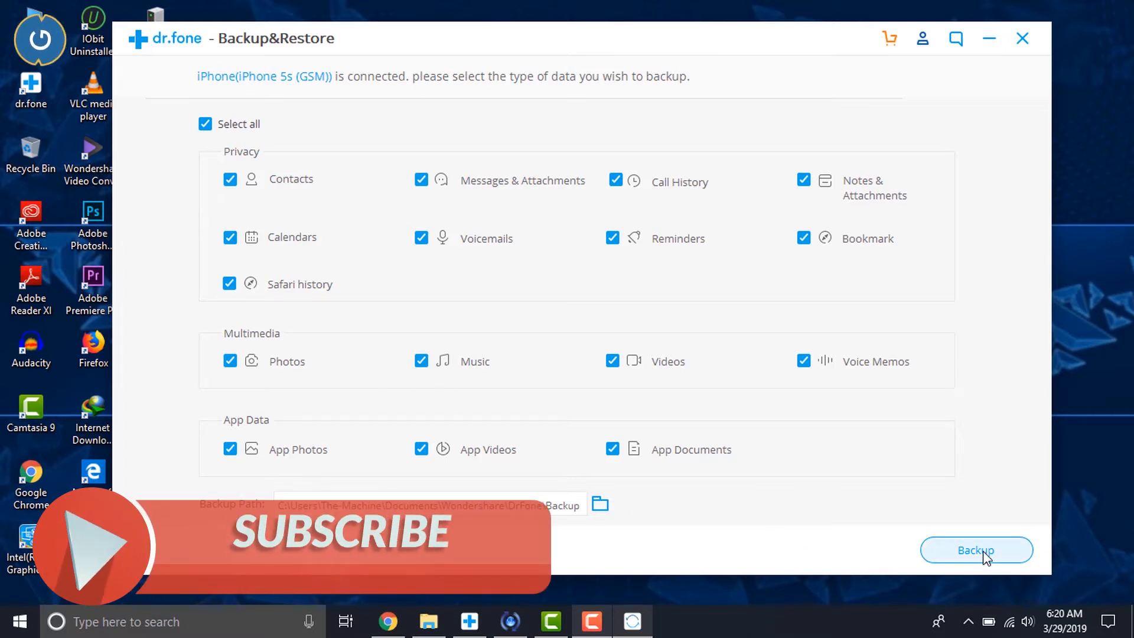
{"action": "left_click", "coordinate": [976, 550]}
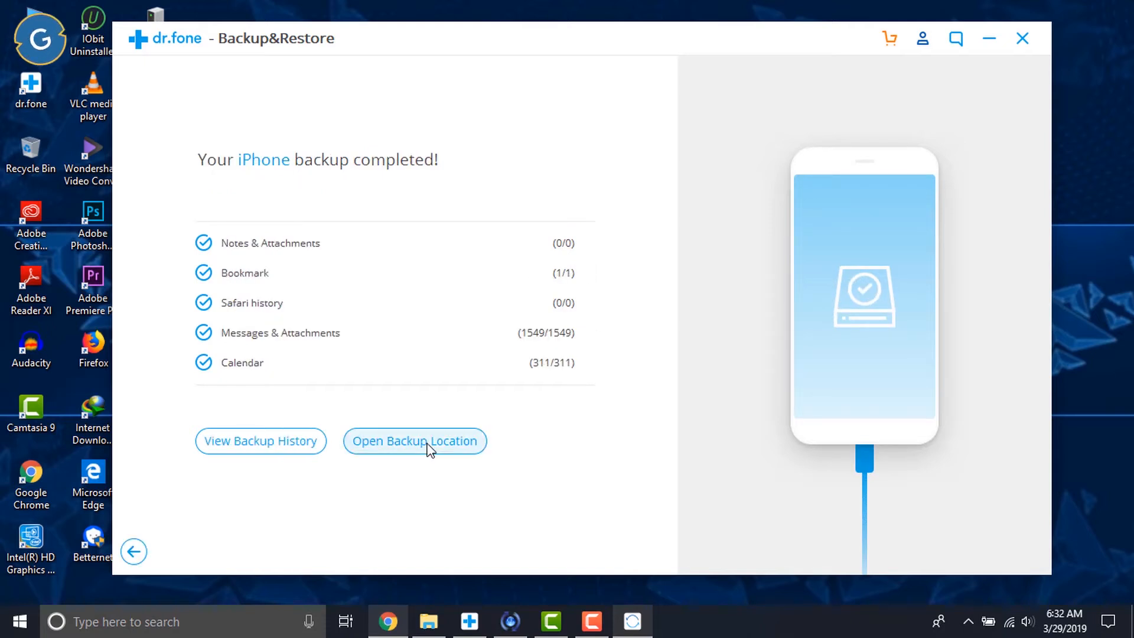
View the iPhone (03/29/2019) backup's contents in backup history and return home.
{"action": "left_click", "coordinate": [413, 441]}
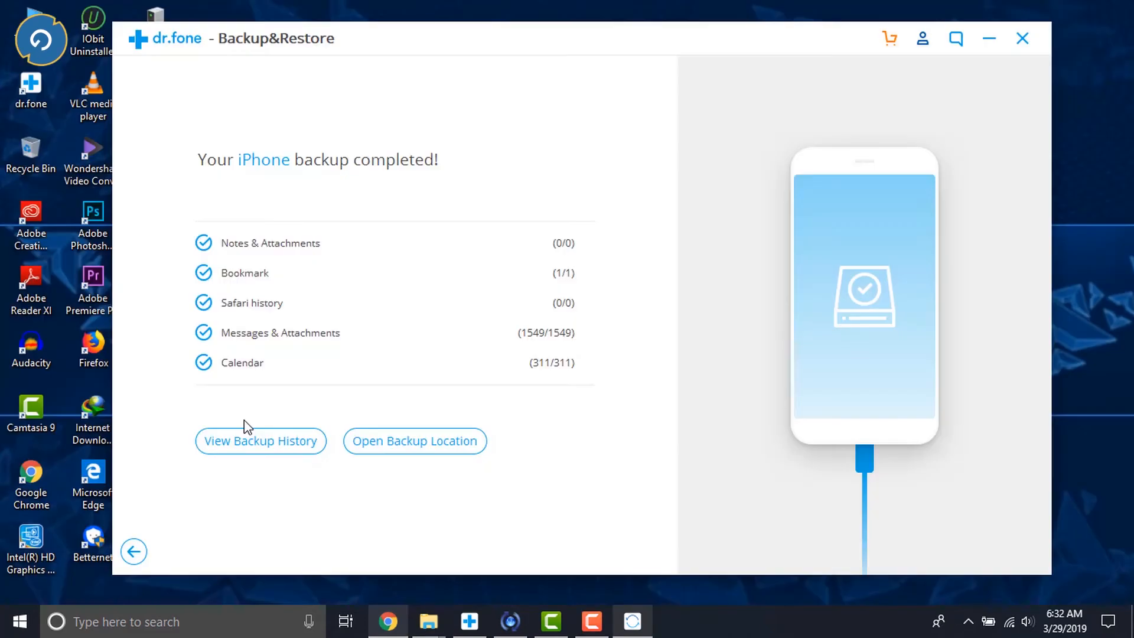
{"action": "left_click", "coordinate": [260, 440]}
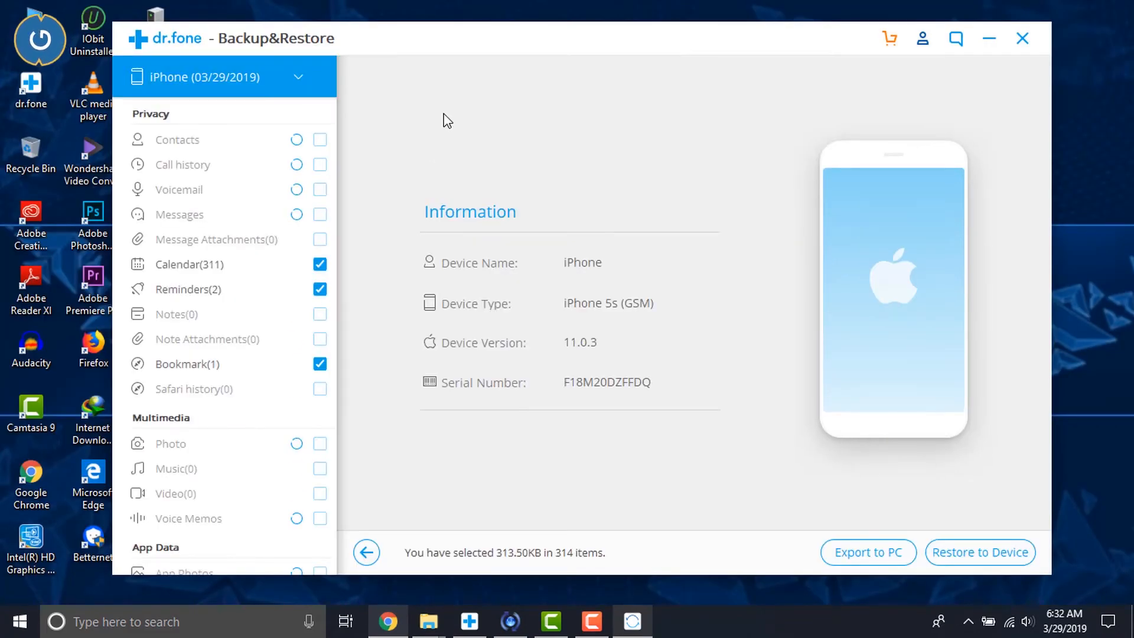
{"action": "left_click", "coordinate": [978, 553]}
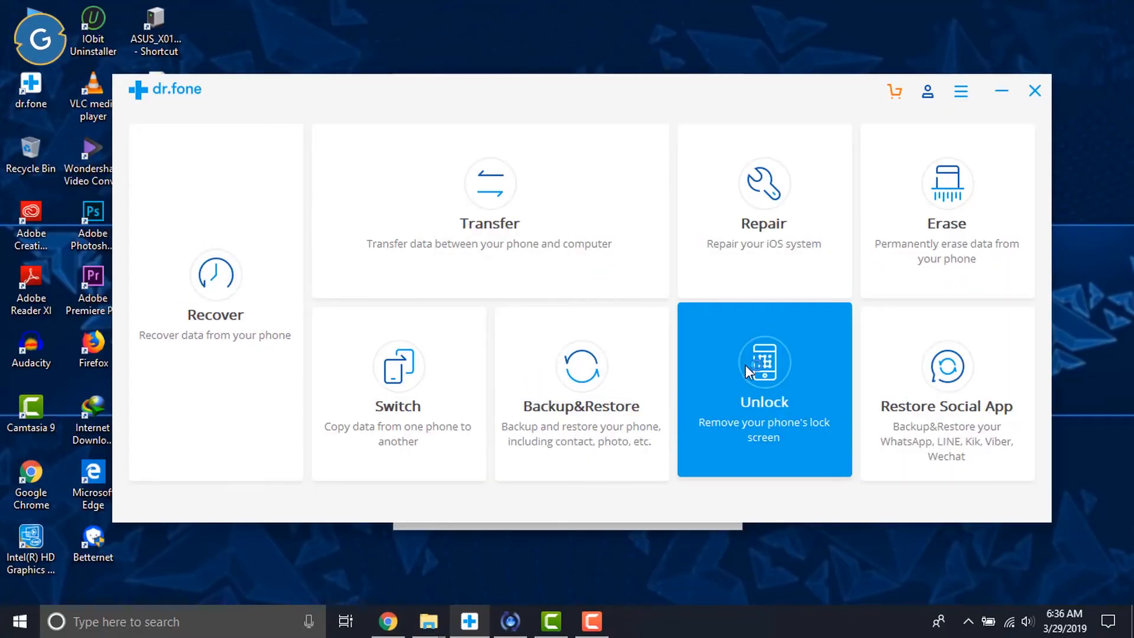
Reach the WhatsApp tools in Restore Social App and list the iPhone backup file.
{"action": "left_click", "coordinate": [945, 391]}
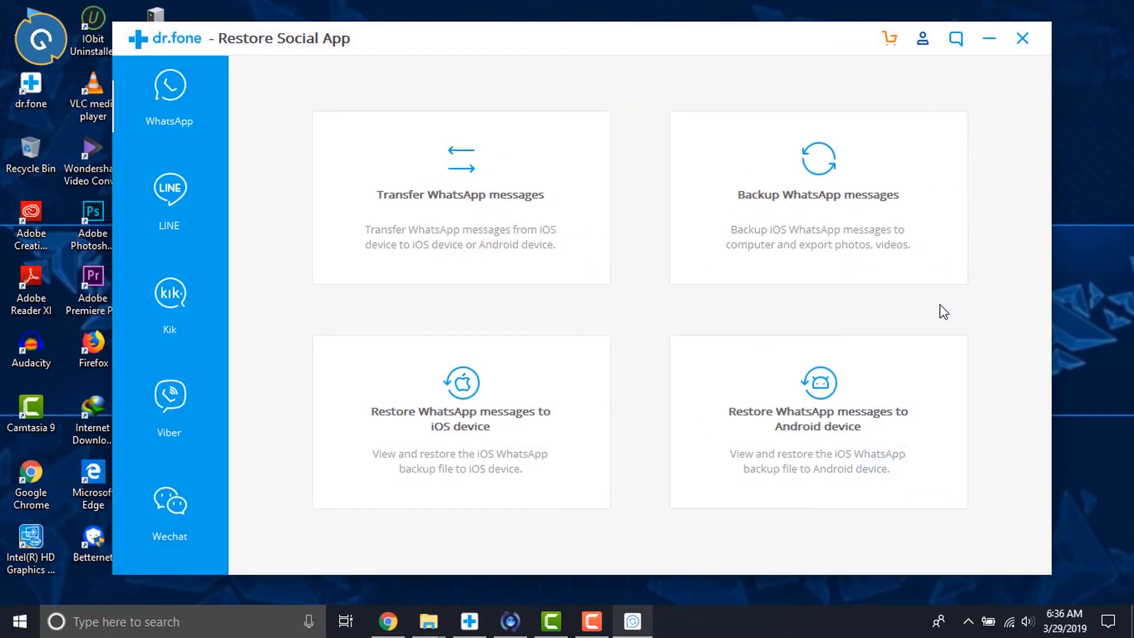
{"action": "mouse_move", "coordinate": [645, 236]}
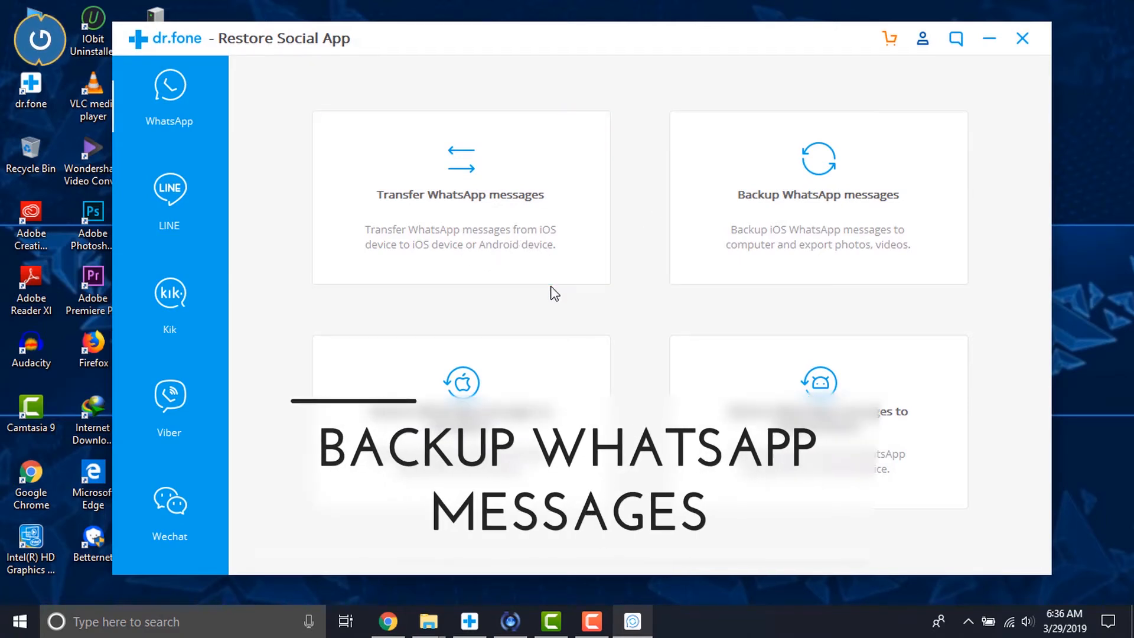
{"action": "left_click", "coordinate": [818, 197]}
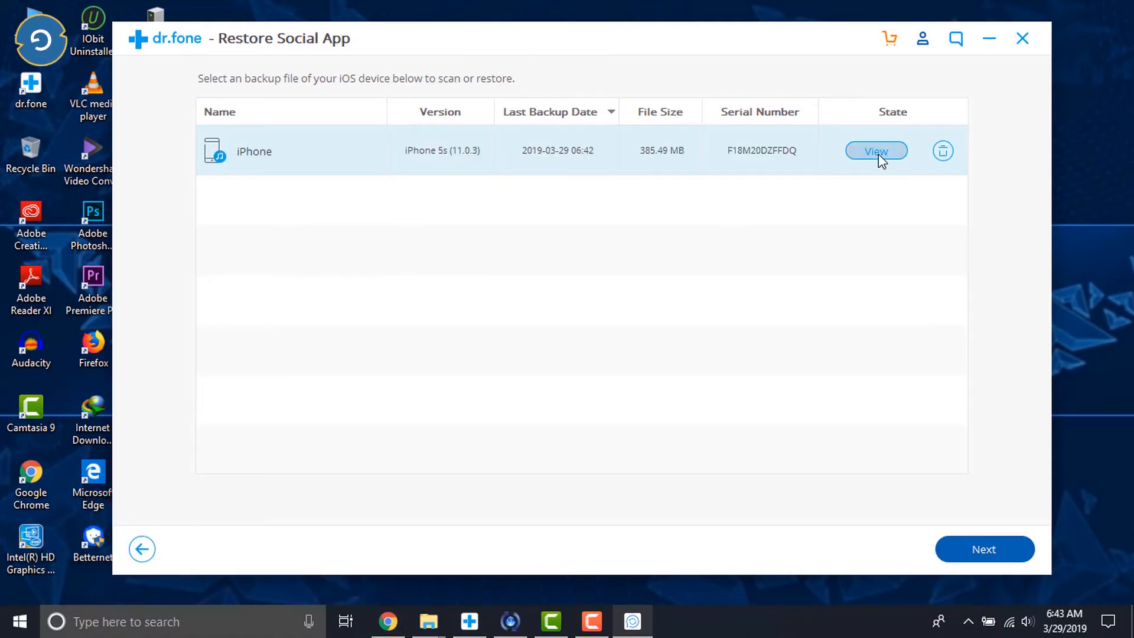
{"action": "left_click", "coordinate": [876, 151]}
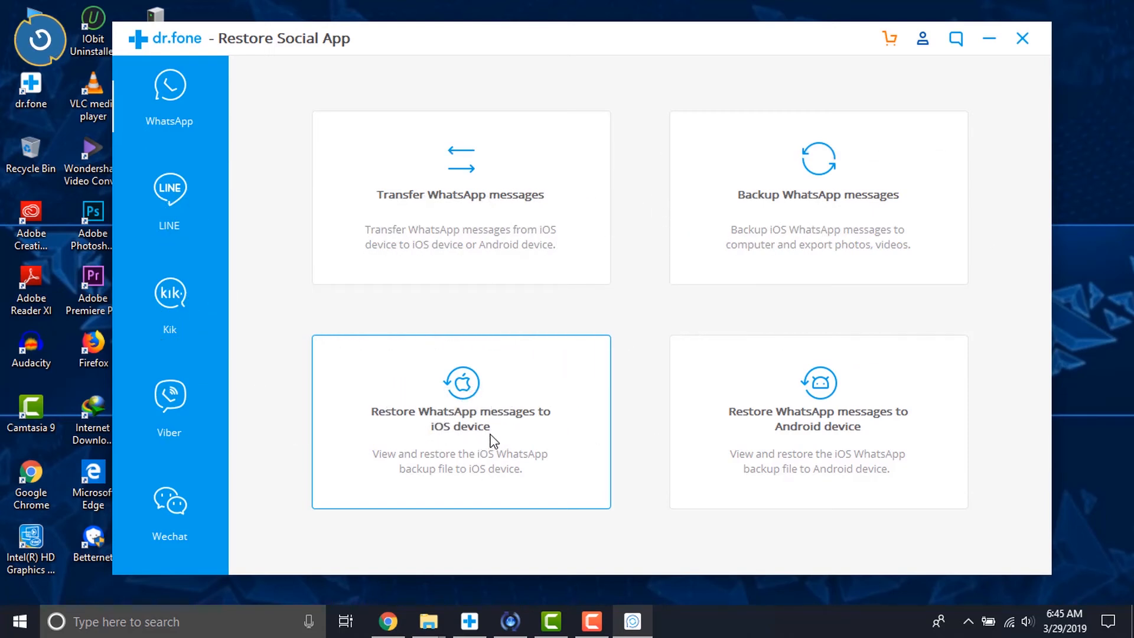
Restore the 2019-03-29 iPhone WhatsApp backup onto the connected iPhone 5s.
{"action": "left_click", "coordinate": [461, 423]}
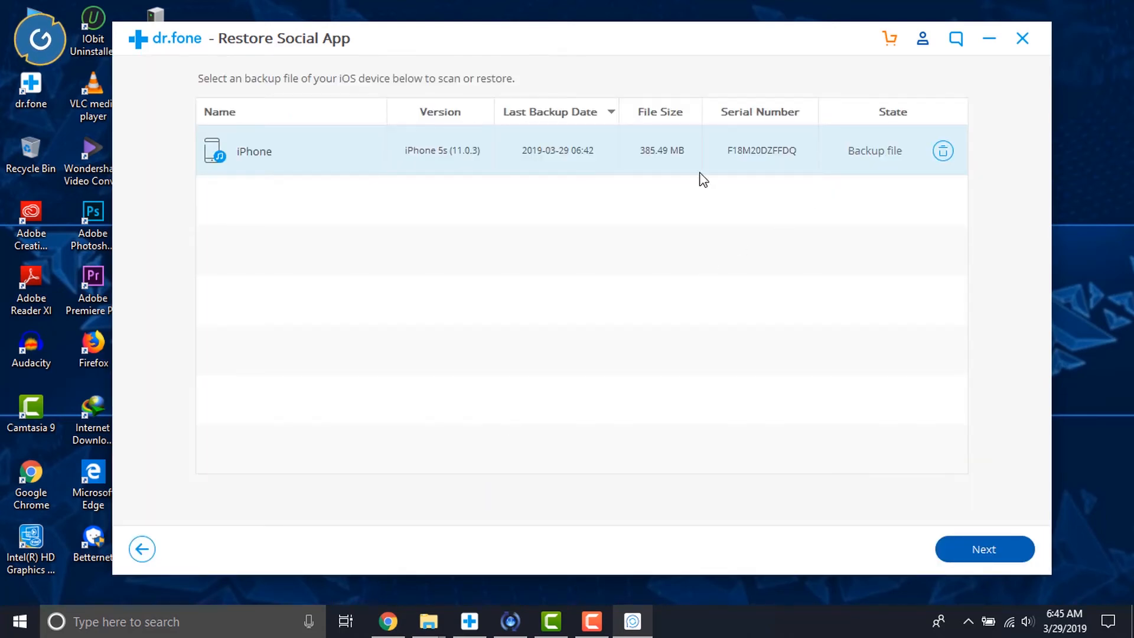
{"action": "mouse_move", "coordinate": [626, 226]}
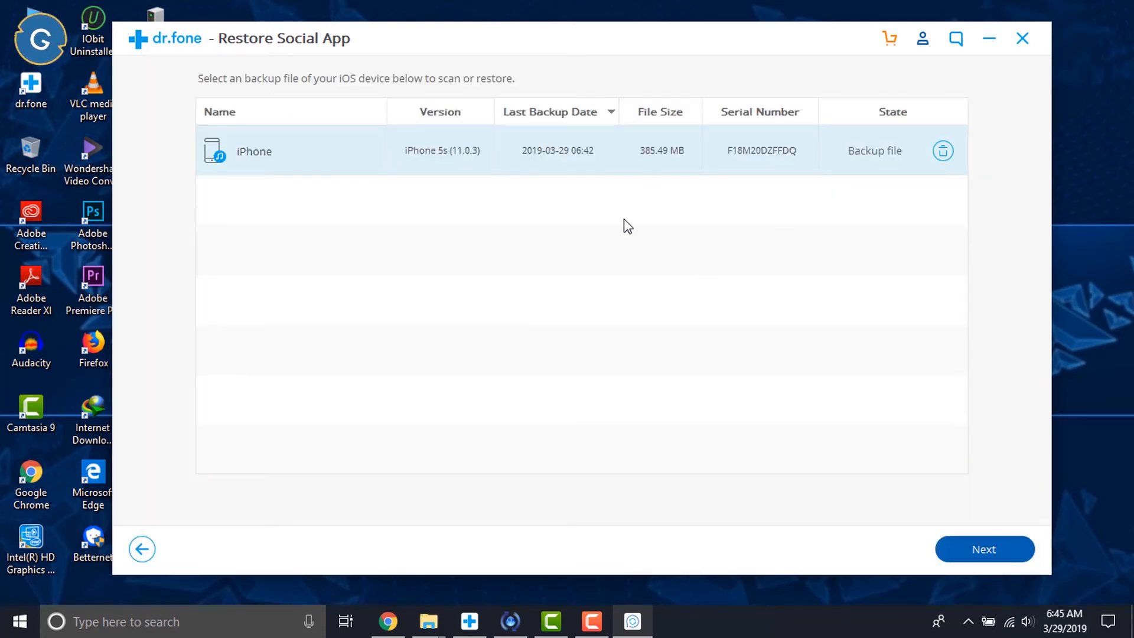
{"action": "mouse_move", "coordinate": [985, 550]}
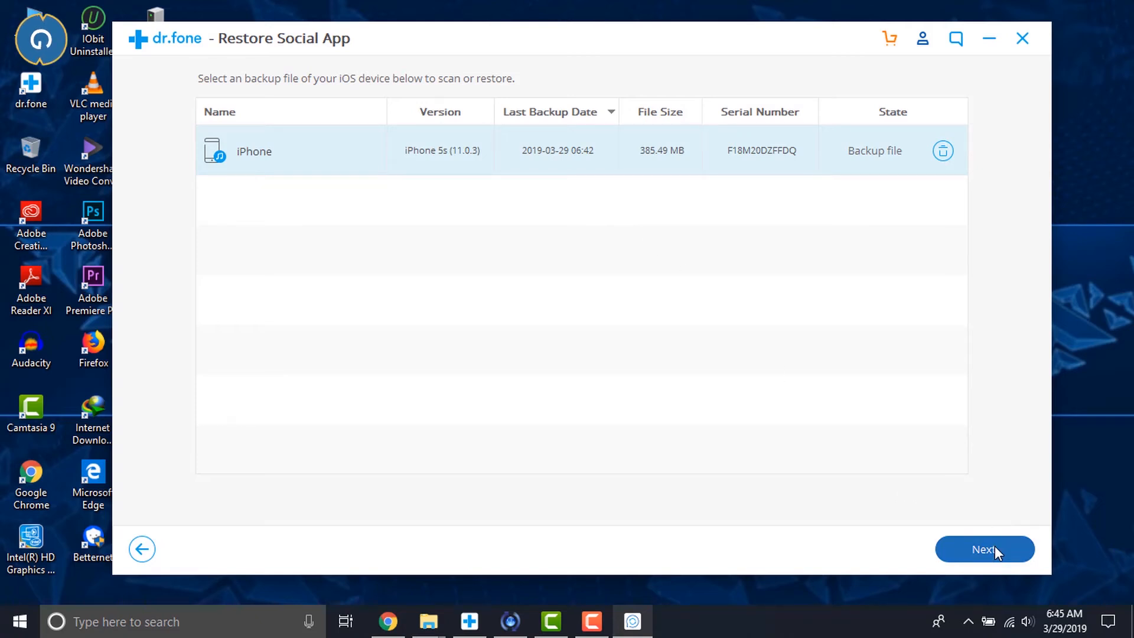
{"action": "left_click", "coordinate": [984, 549]}
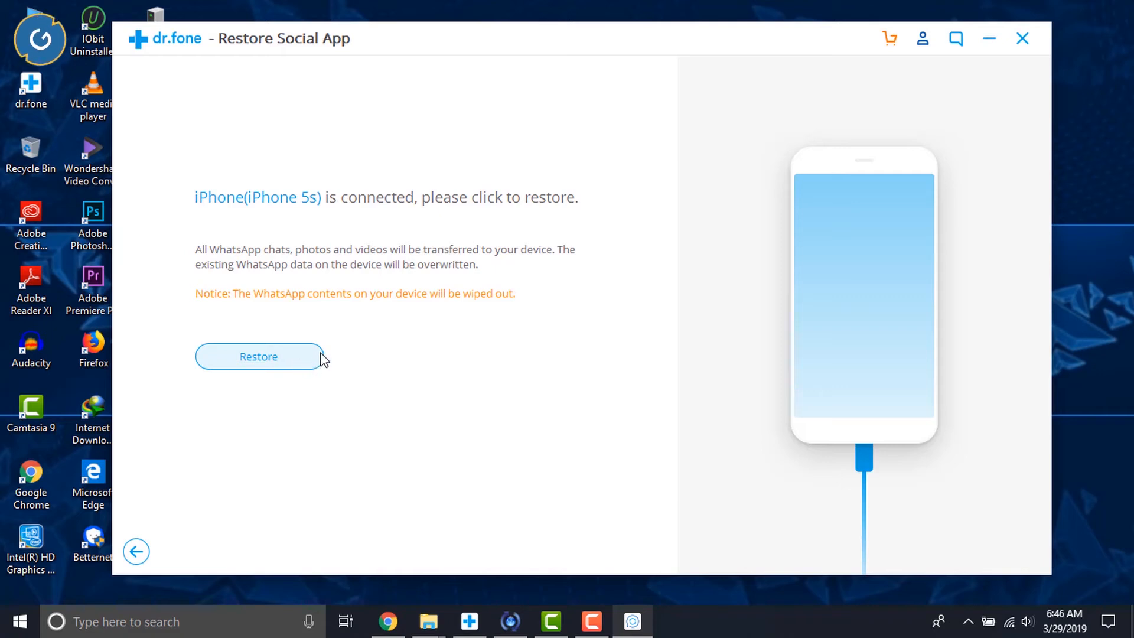
{"action": "left_click", "coordinate": [259, 357]}
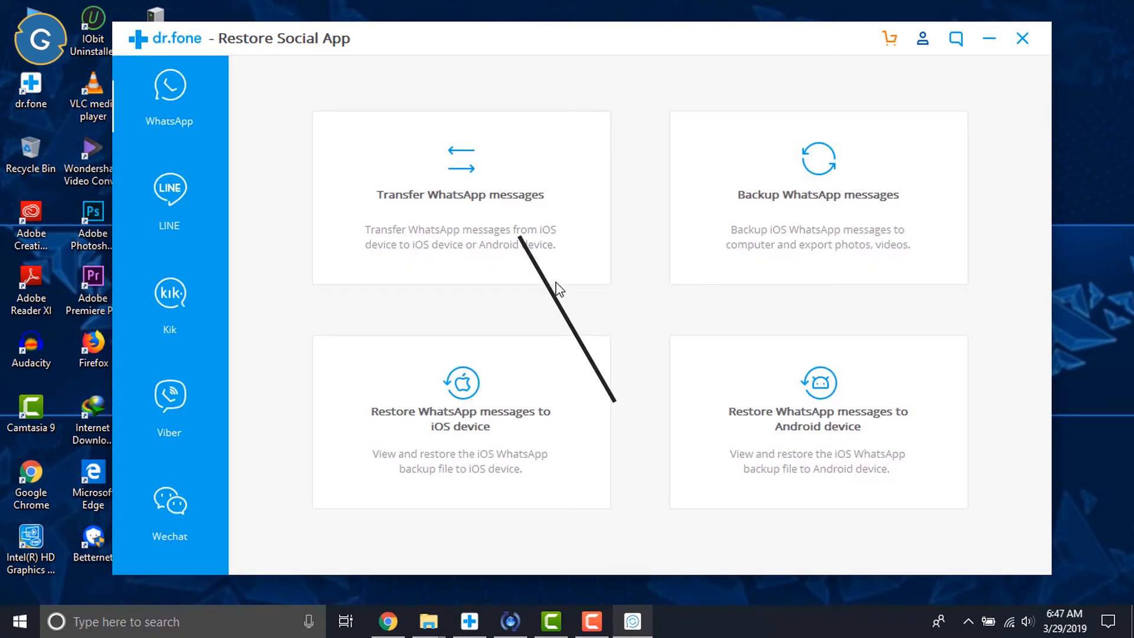
Transfer WhatsApp messages from the iPhone 5s to the asus X01BDA, skipping the Google Play account.
{"action": "left_click", "coordinate": [460, 198]}
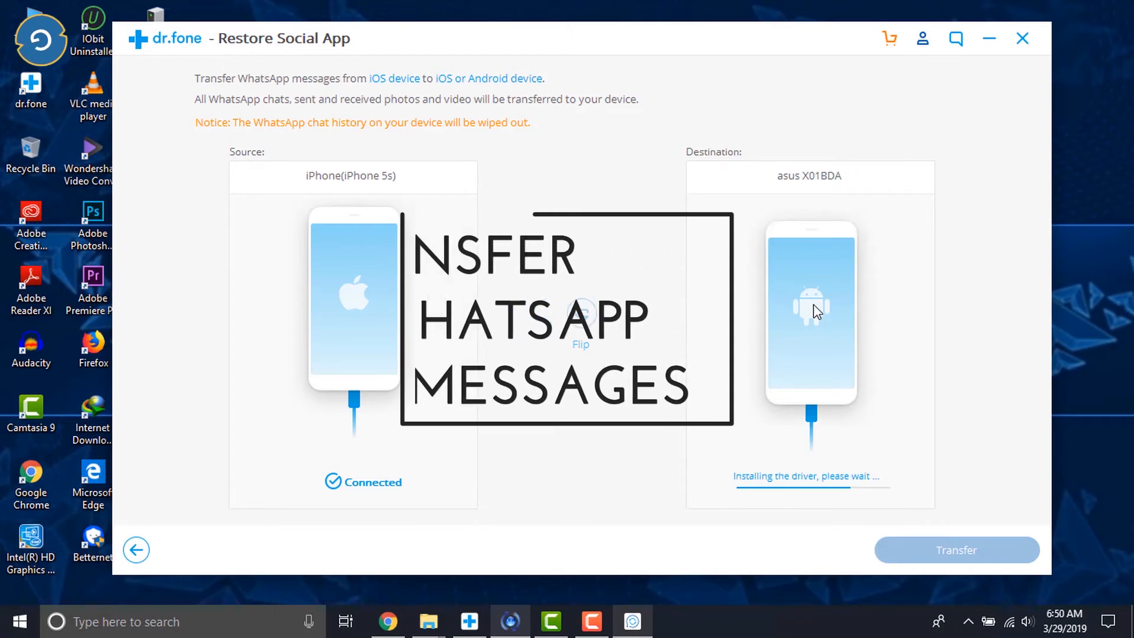
{"action": "left_click", "coordinate": [592, 621]}
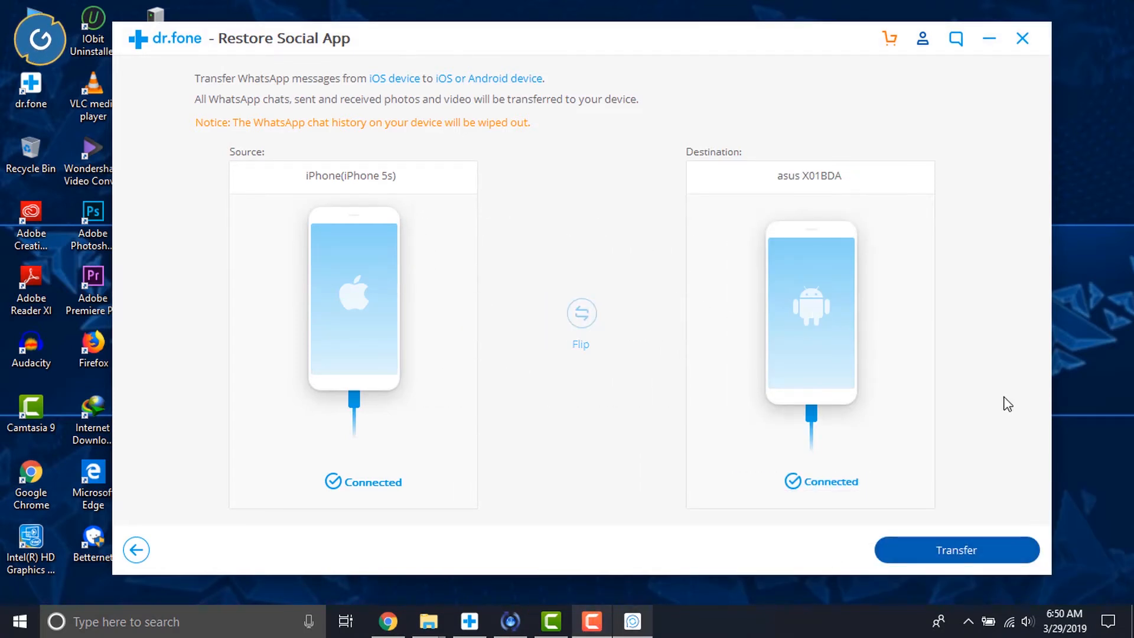
{"action": "left_click", "coordinate": [956, 550]}
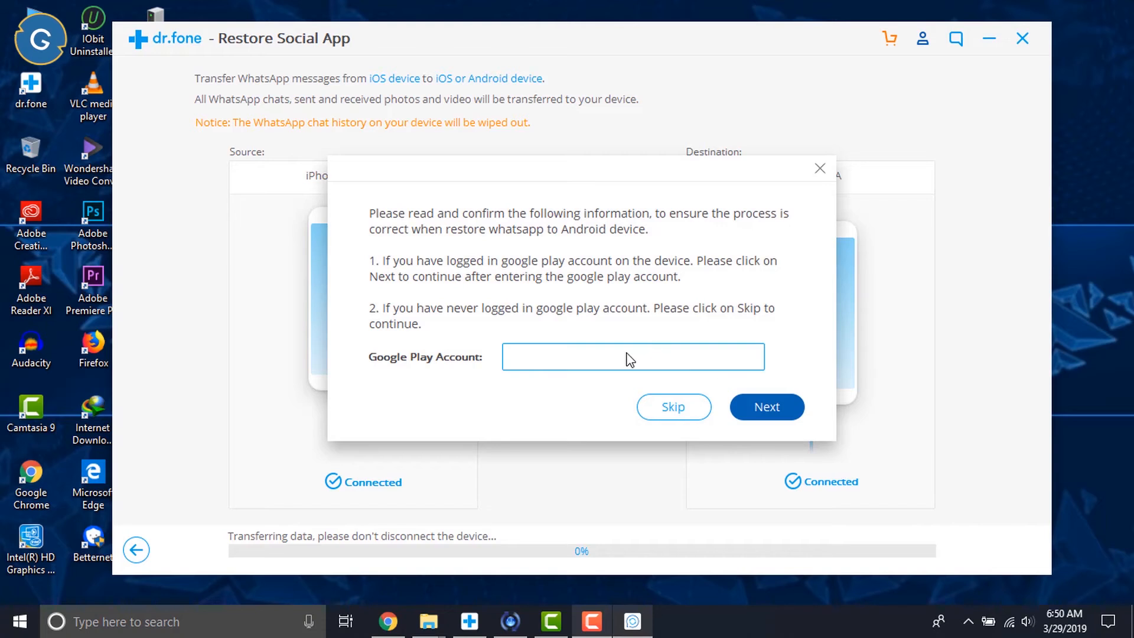
{"action": "left_click", "coordinate": [632, 355]}
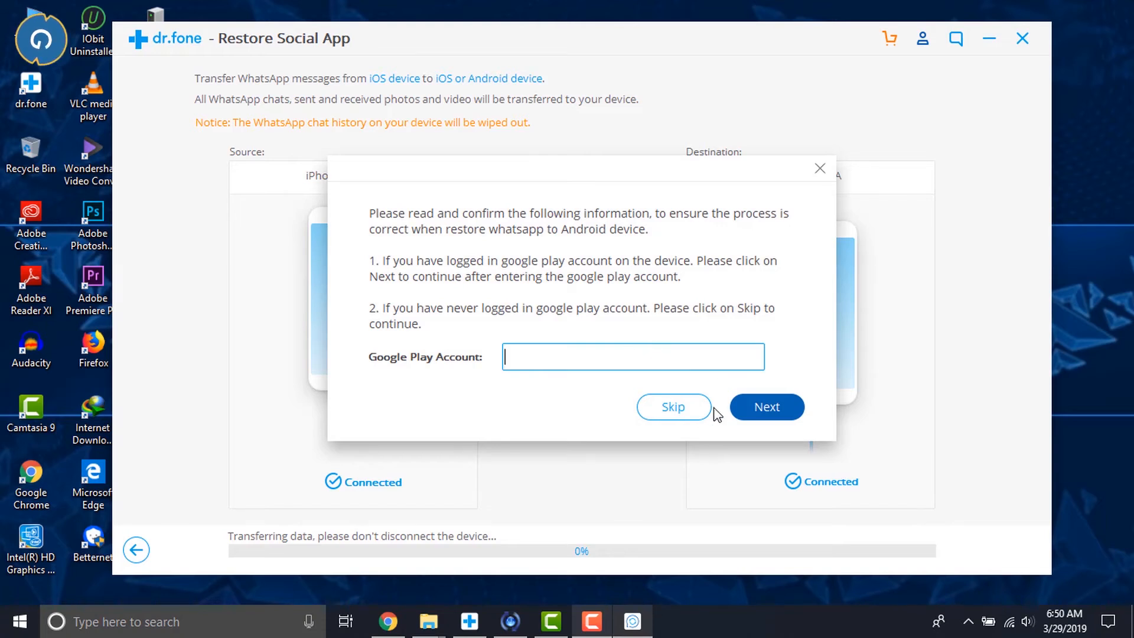
{"action": "left_click", "coordinate": [672, 407]}
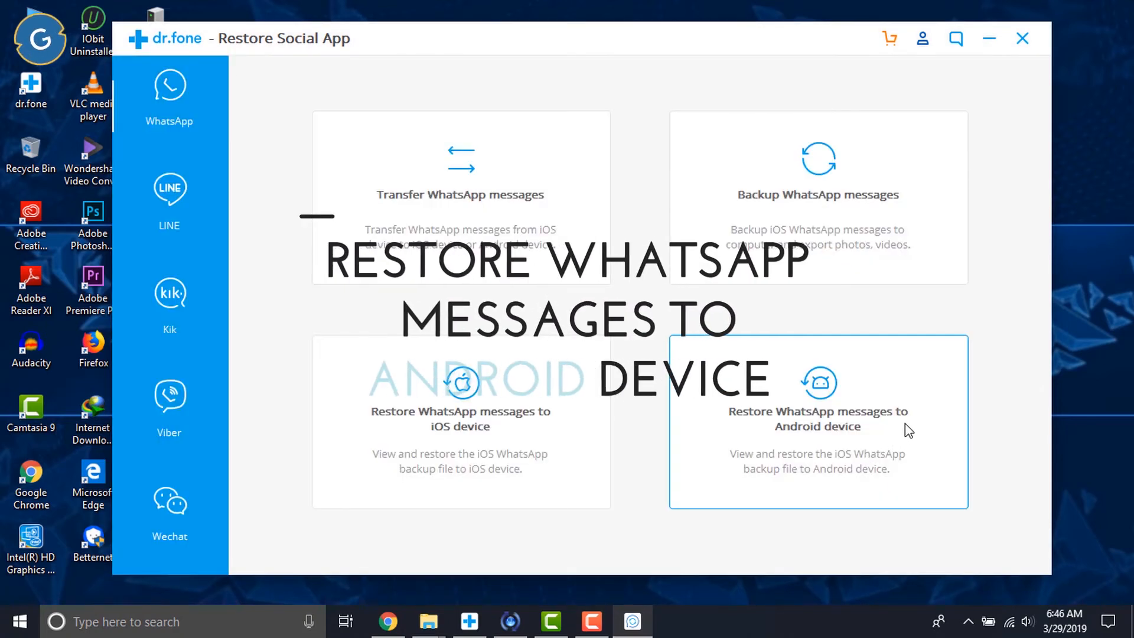
Choose the iPhone WhatsApp backup to restore onto the asus X01BDA Android phone.
{"action": "left_click", "coordinate": [817, 423]}
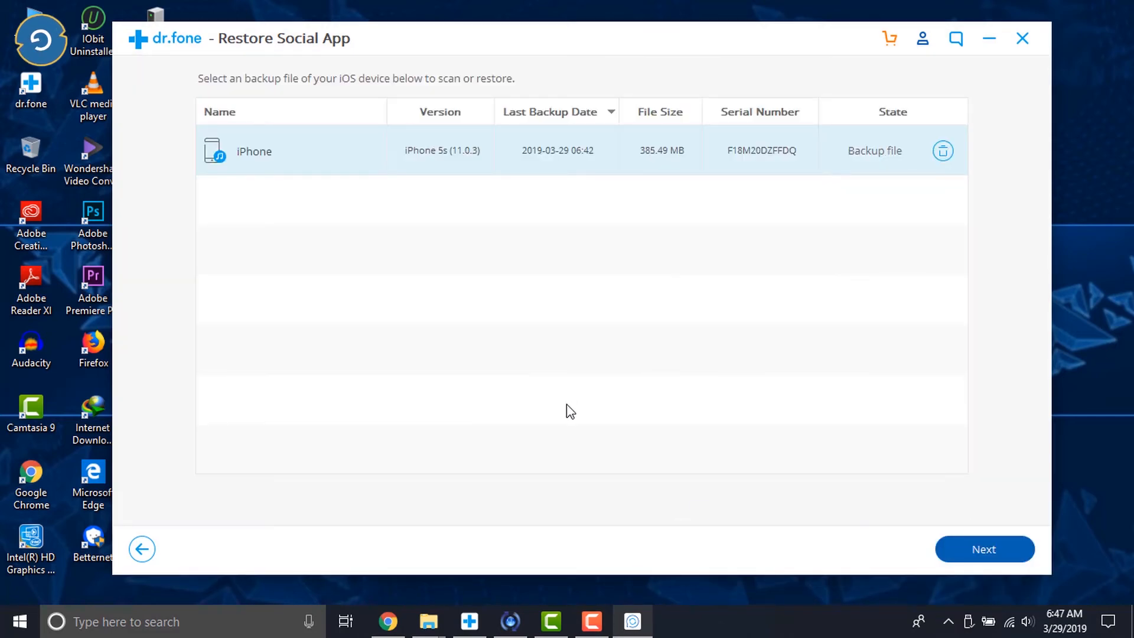
{"action": "left_click", "coordinate": [984, 549]}
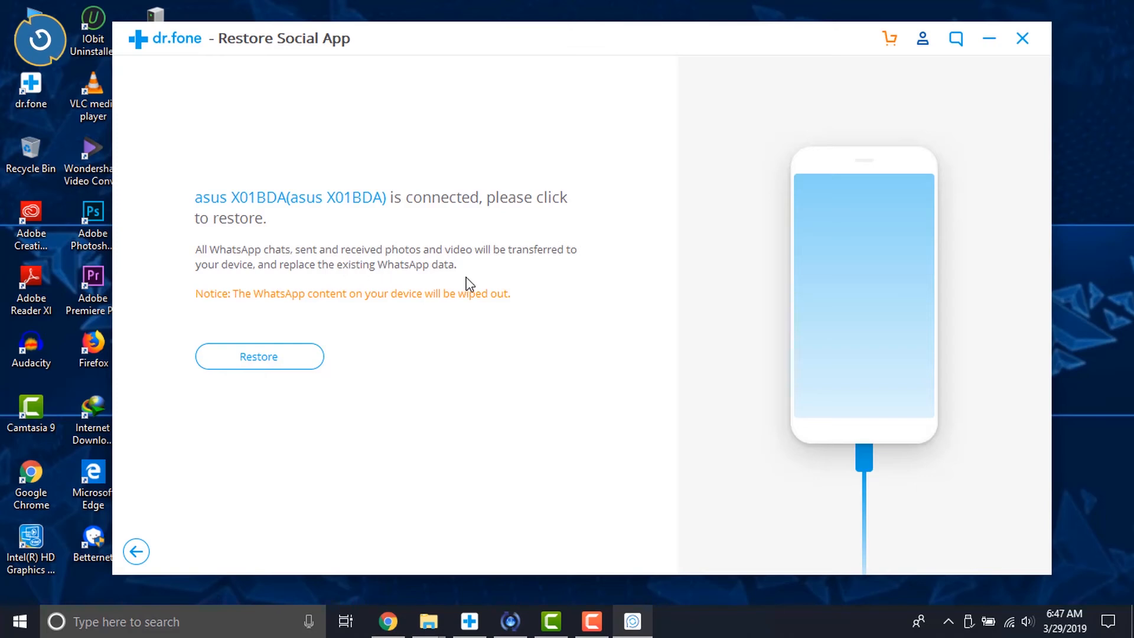
{"action": "mouse_move", "coordinate": [462, 423]}
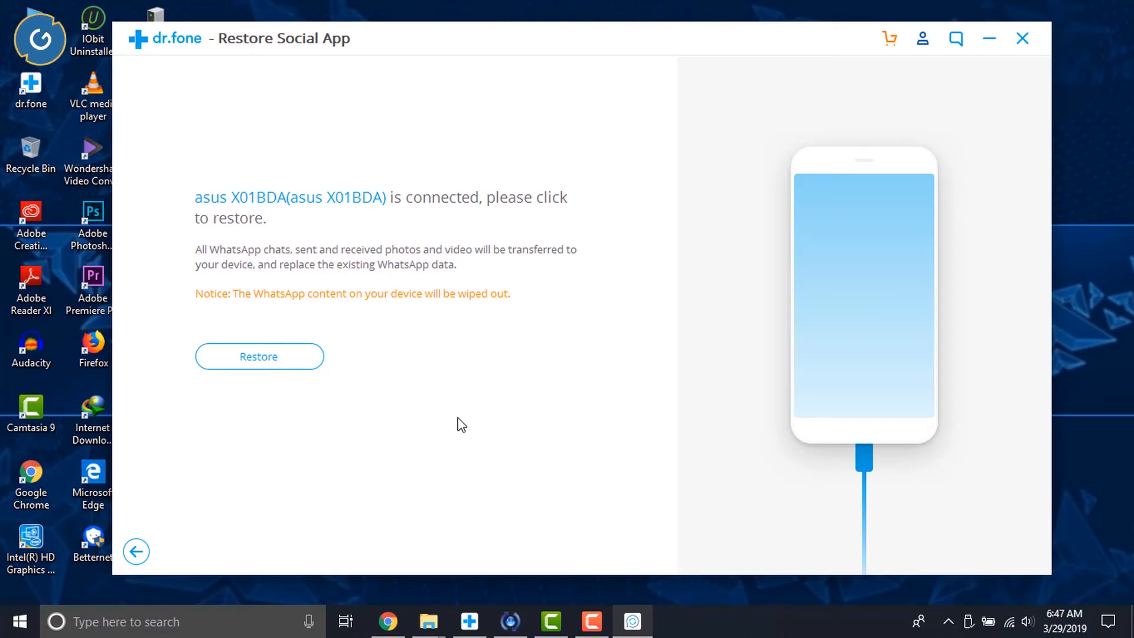
{"action": "mouse_move", "coordinate": [192, 537]}
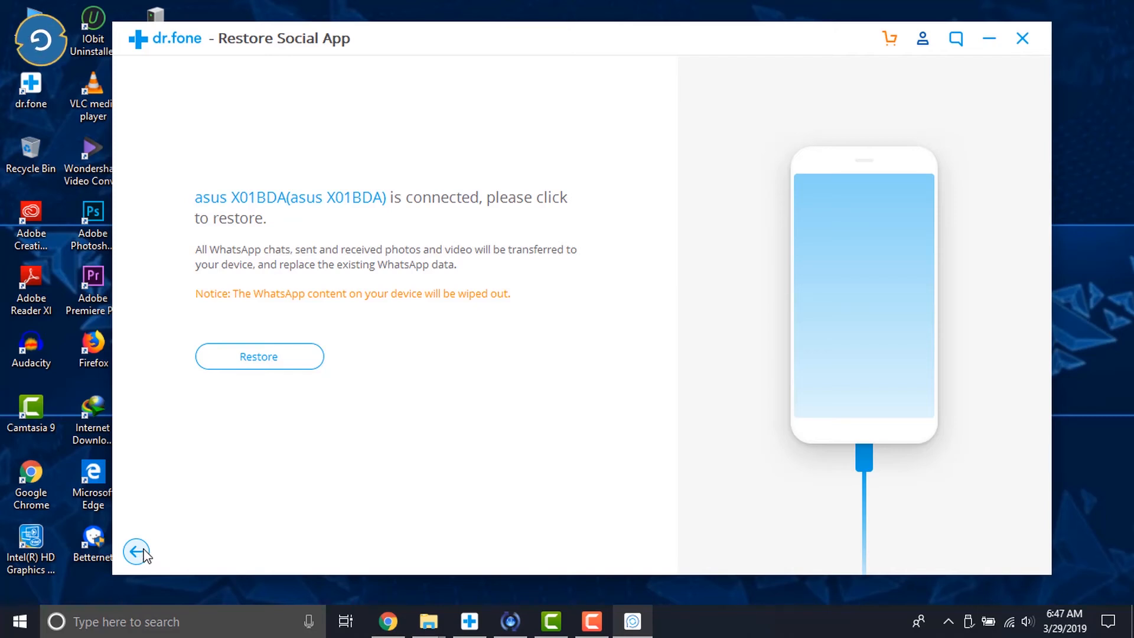
Leave the Android restore screen and look over the Viber and WeChat backup options.
{"action": "left_click", "coordinate": [137, 552]}
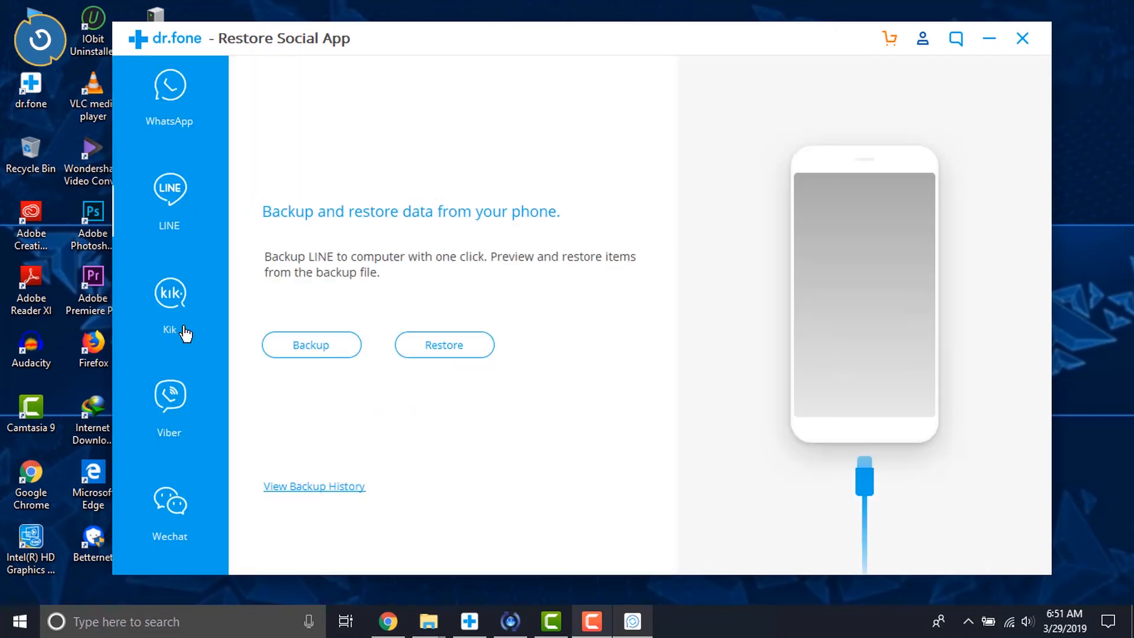
{"action": "left_click", "coordinate": [169, 398]}
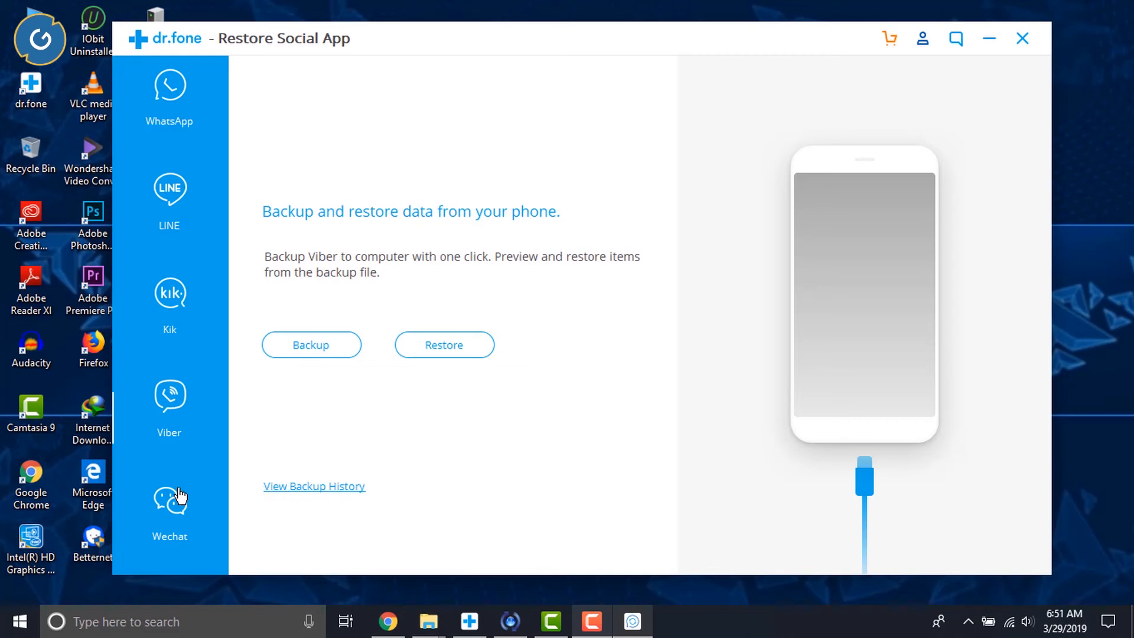
{"action": "left_click", "coordinate": [169, 506]}
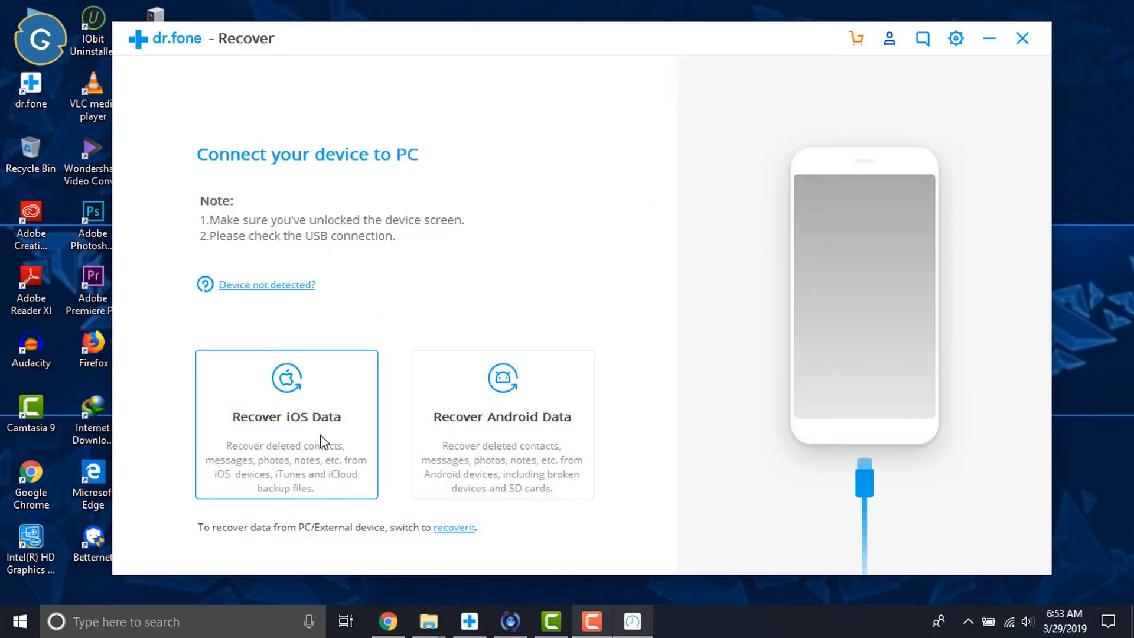
Scan the iPhone 5s for Photos only, recover them, and view the Photos folder on the PC.
{"action": "left_click", "coordinate": [286, 425]}
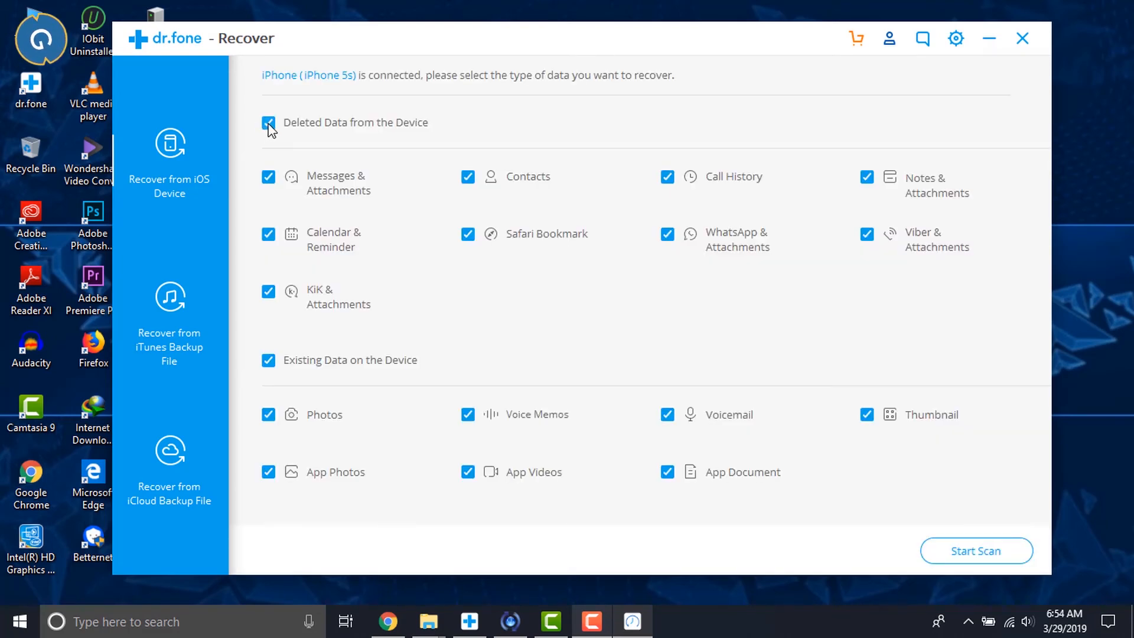
{"action": "left_click", "coordinate": [268, 122]}
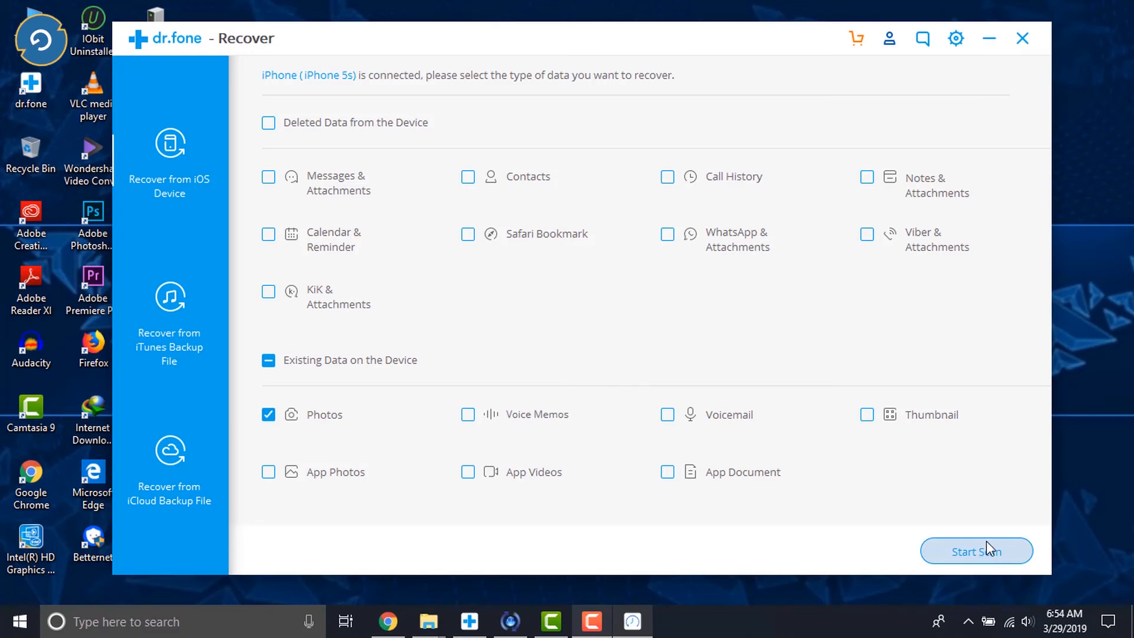
{"action": "left_click", "coordinate": [976, 551]}
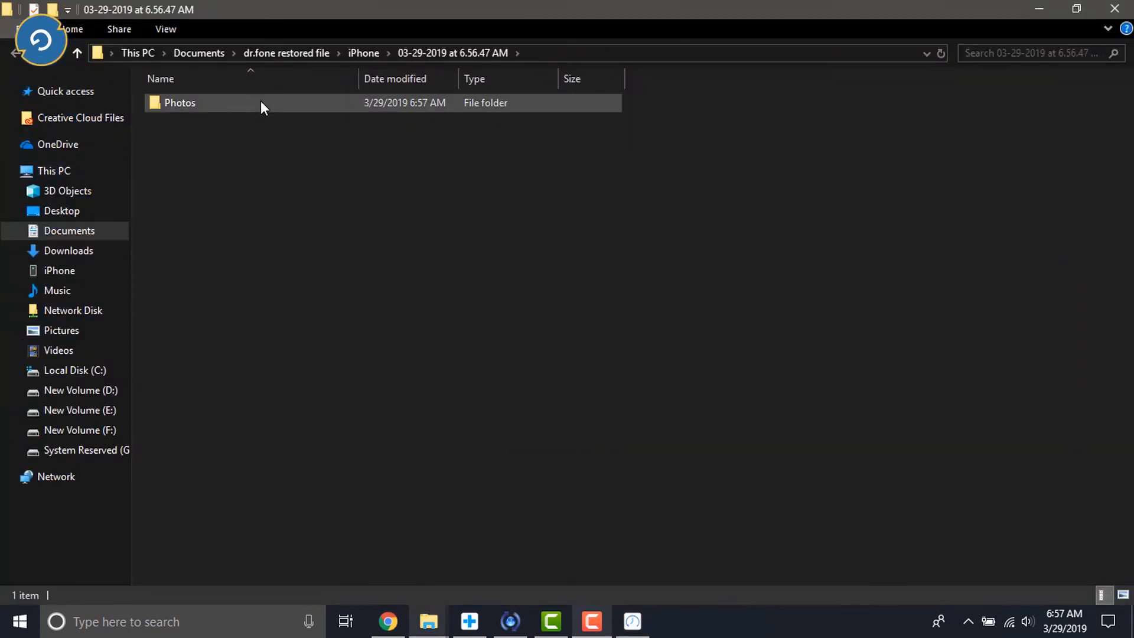
{"action": "double_click", "coordinate": [179, 103]}
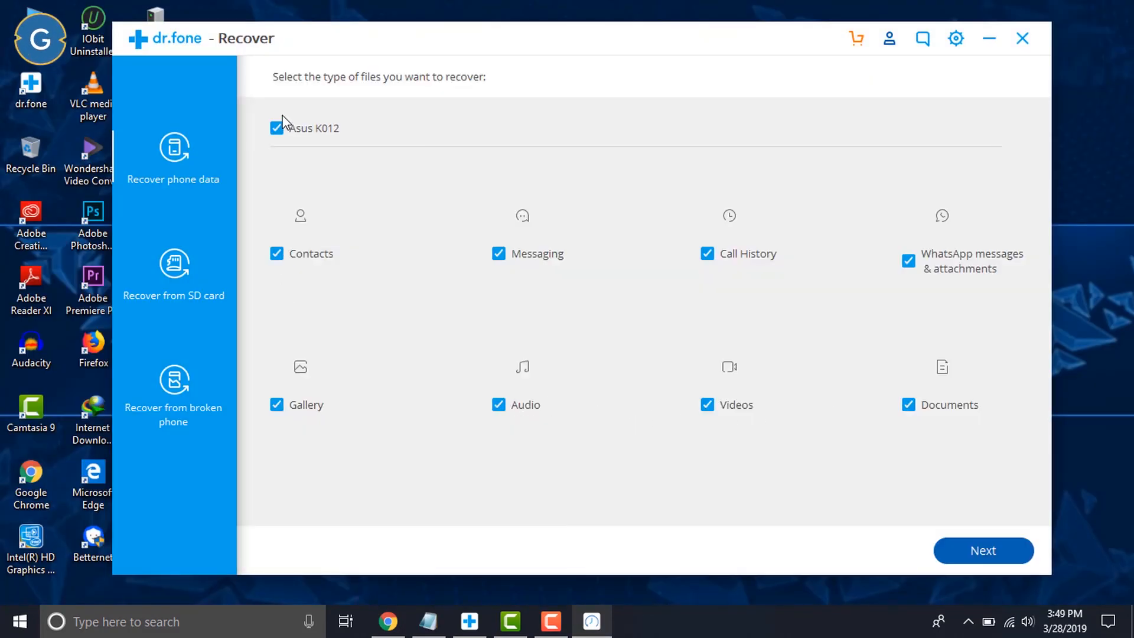
Leave the Android recovery screen and bring back the home screen with all module tiles.
{"action": "left_click", "coordinate": [276, 128]}
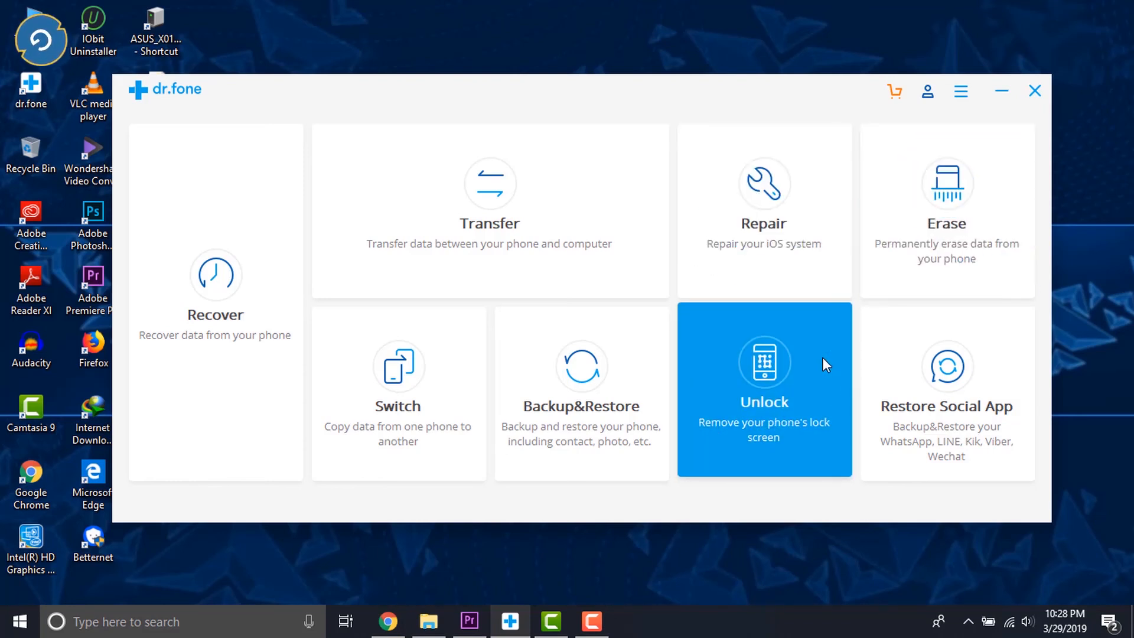
{"action": "left_click", "coordinate": [946, 406]}
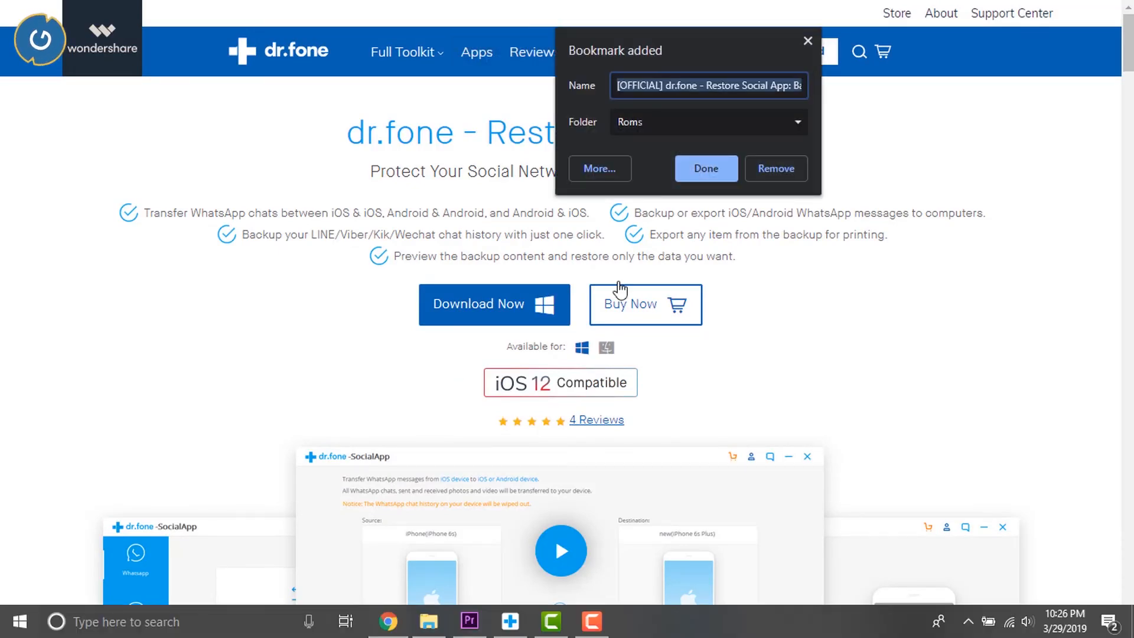
Dismiss the bookmark popup, go to Buy Now, and scroll through the license cards and iOS Toolkit bundle prices.
{"action": "left_click", "coordinate": [705, 167]}
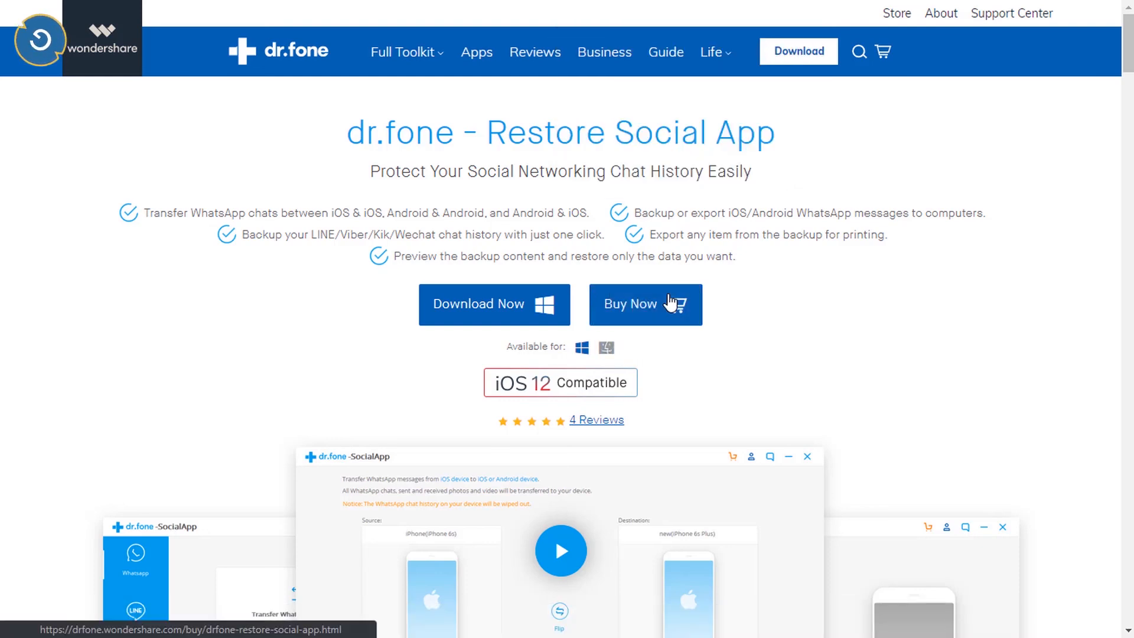
{"action": "left_click", "coordinate": [630, 303]}
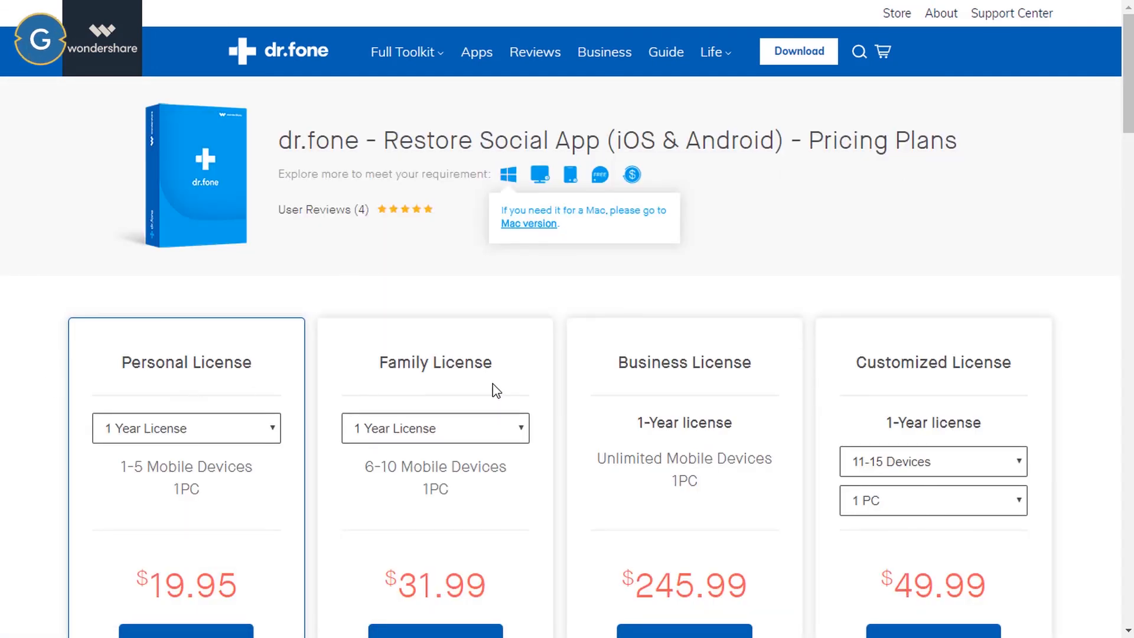
{"action": "scroll", "scroll_direction": "down", "scroll_amount": 3}
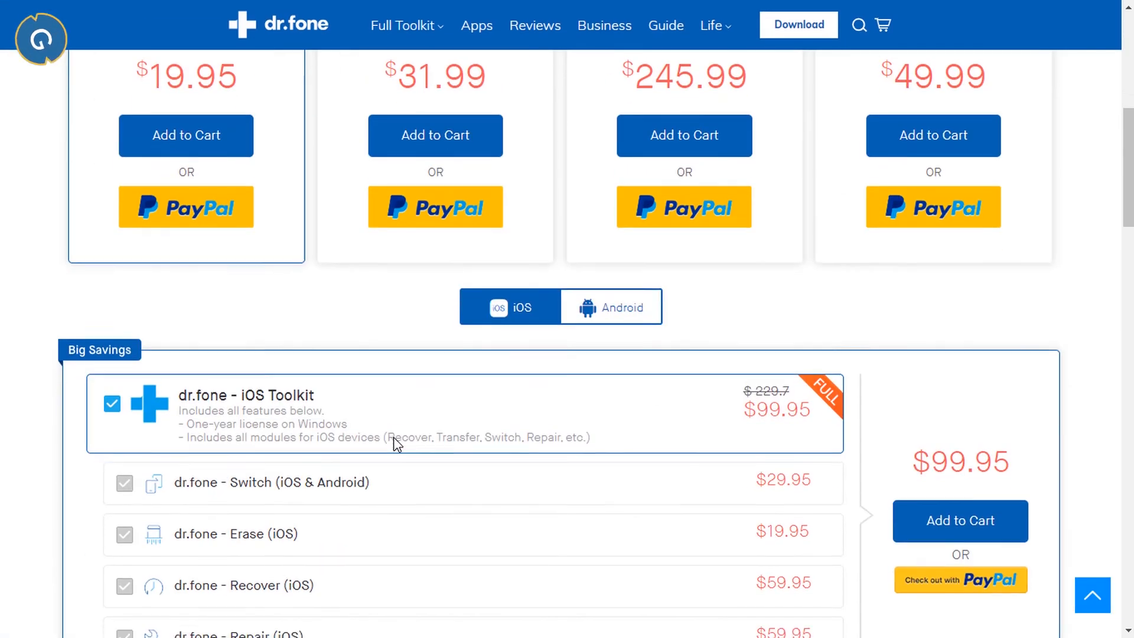
{"action": "scroll", "scroll_direction": "down", "scroll_amount": 3}
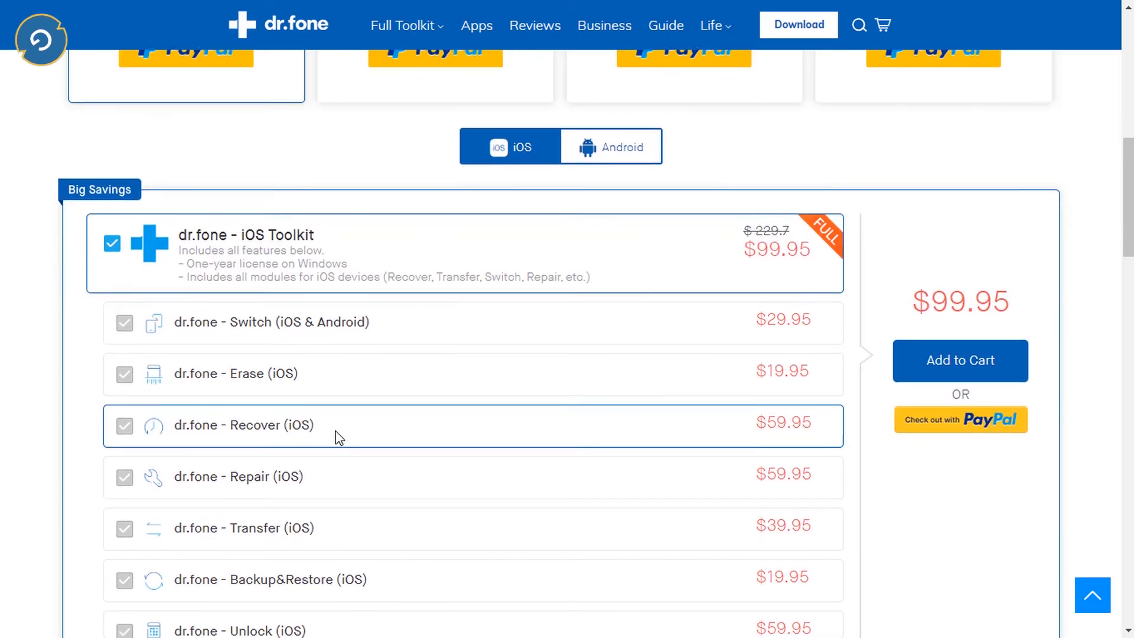
{"action": "scroll", "scroll_direction": "down", "scroll_amount": 3}
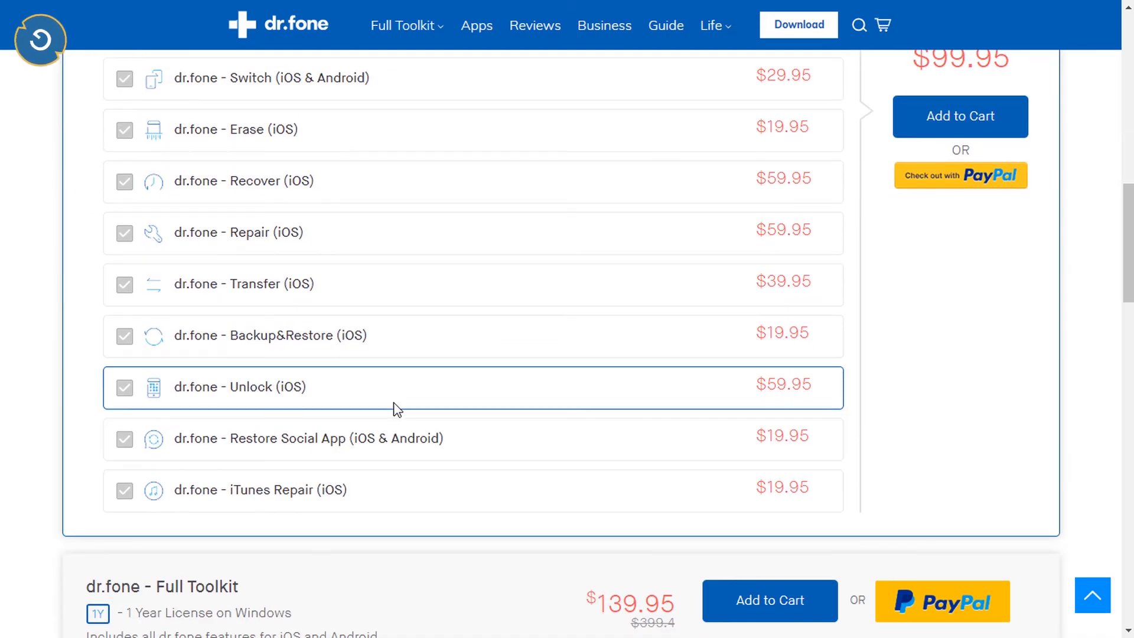